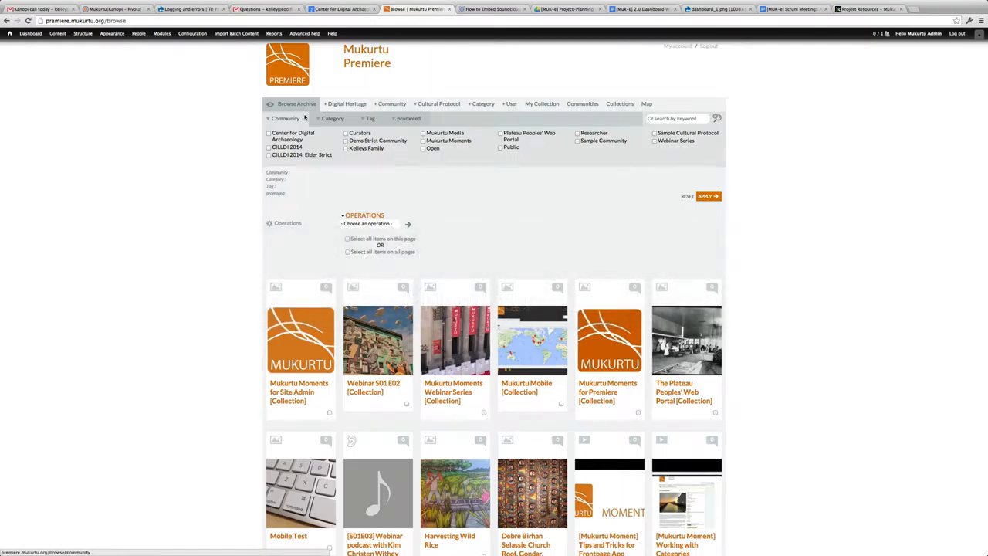
mouse_move(610, 232)
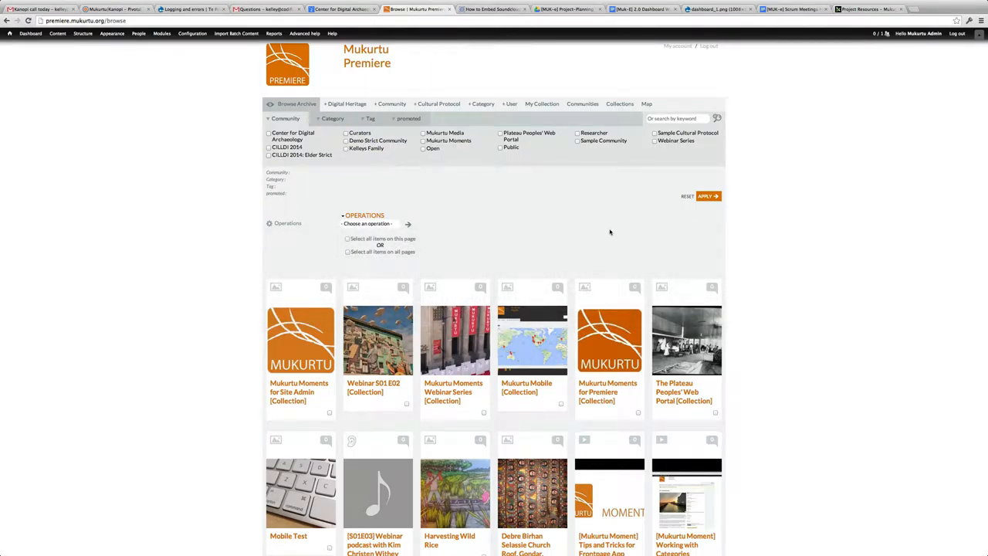
mouse_move(602, 234)
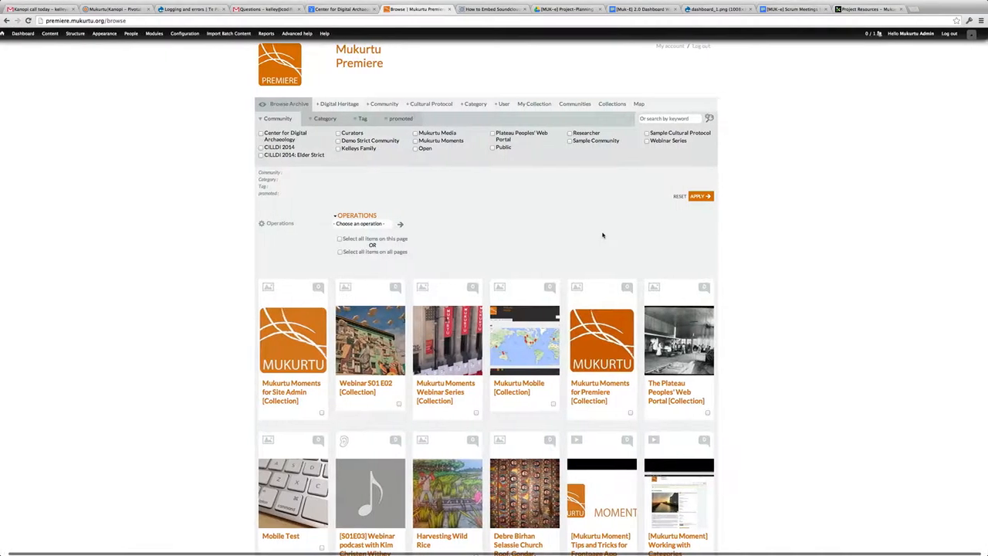
Browse the archive filtered to the Collection category, then reset to show all items
click(49, 34)
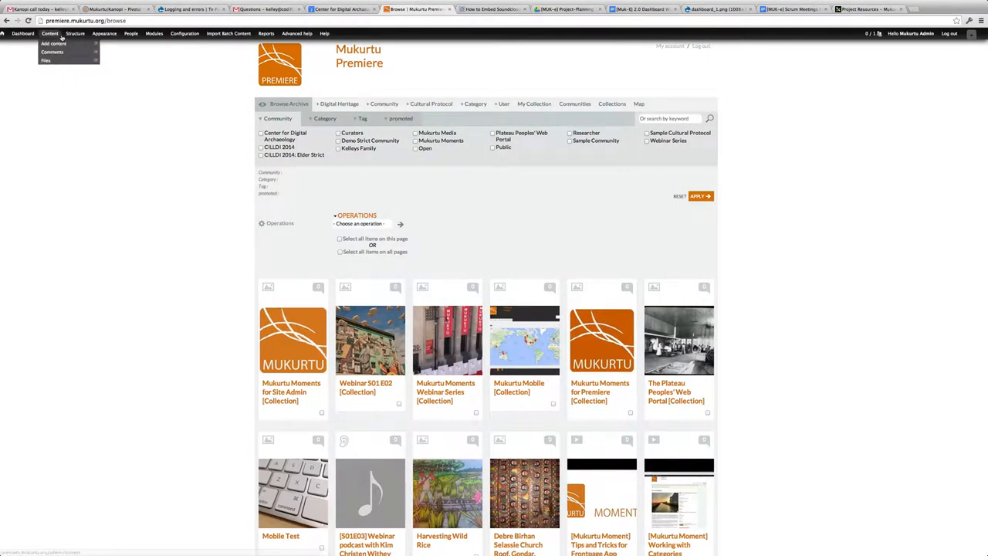
click(52, 43)
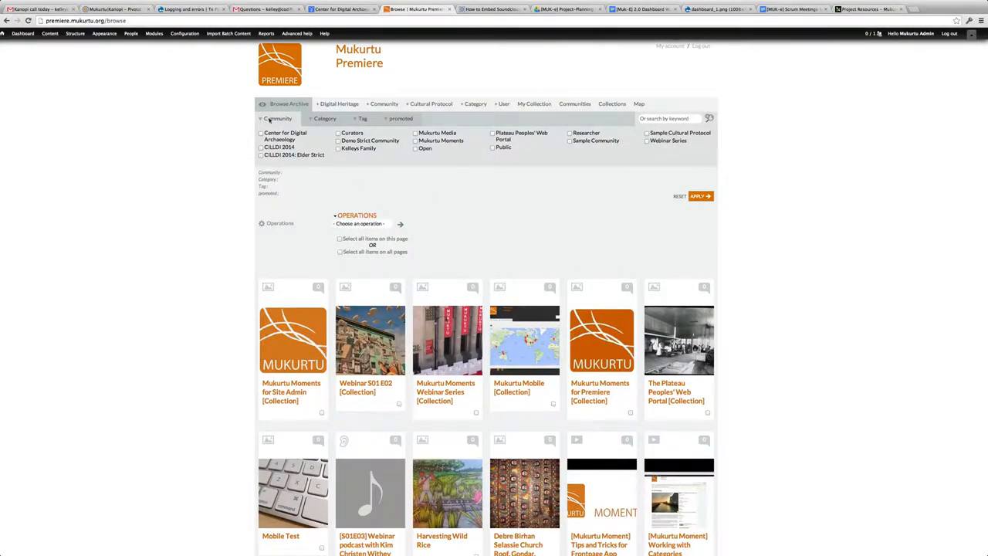
click(324, 118)
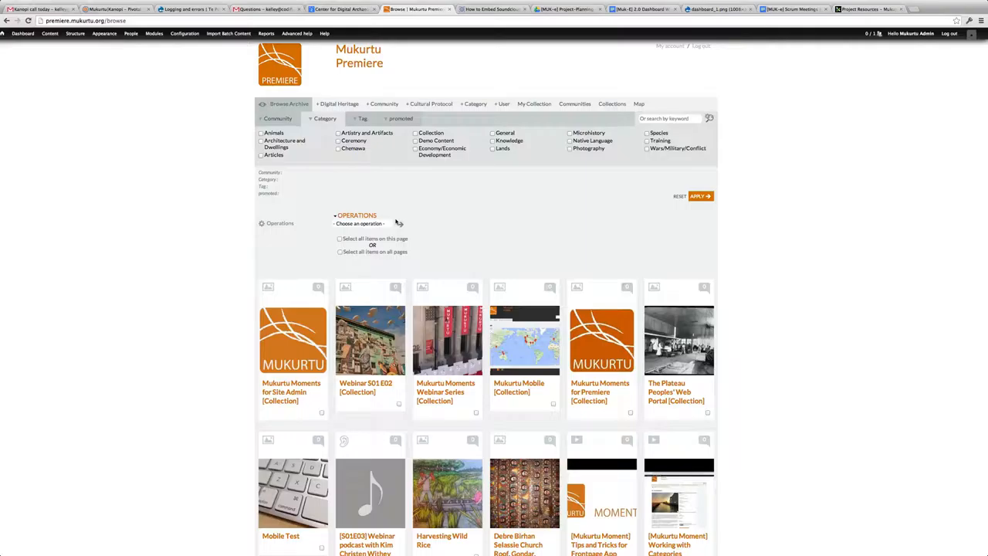
click(415, 133)
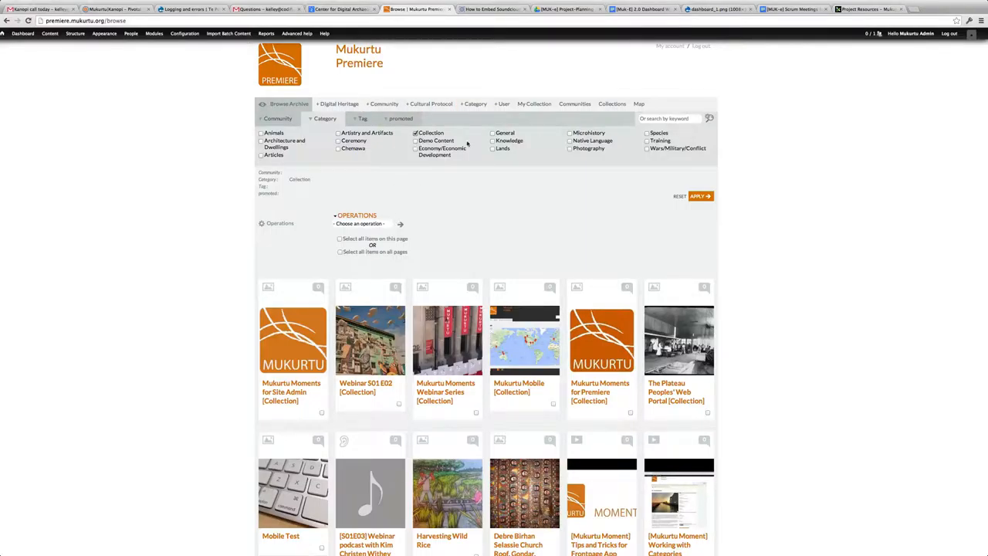
click(698, 195)
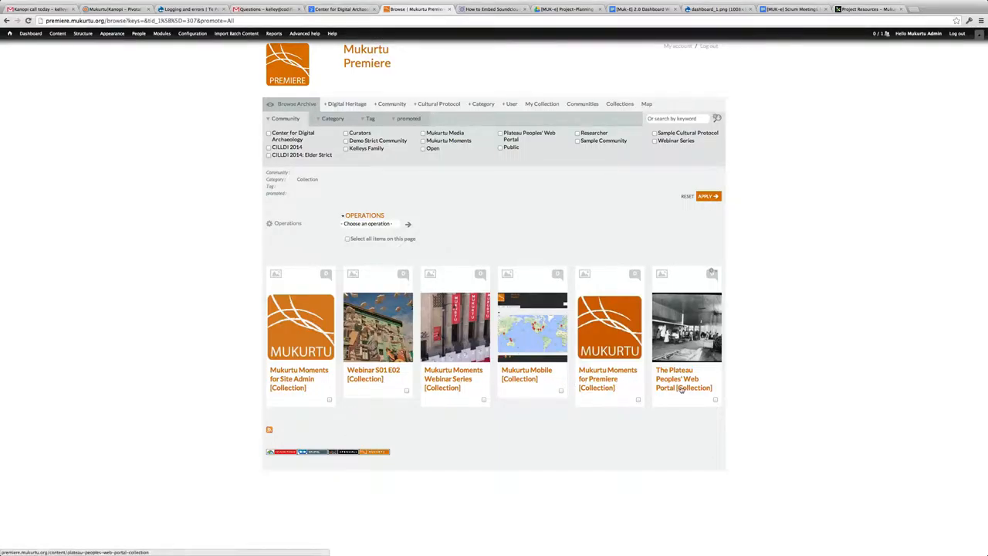
click(333, 118)
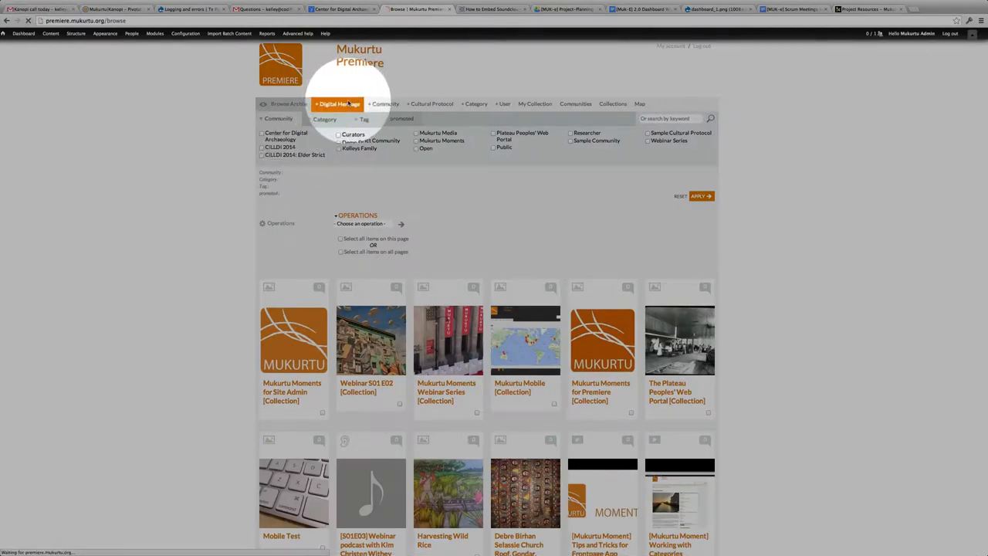
Start a new Digital Heritage item titled 'Images of San Francisco'
click(337, 104)
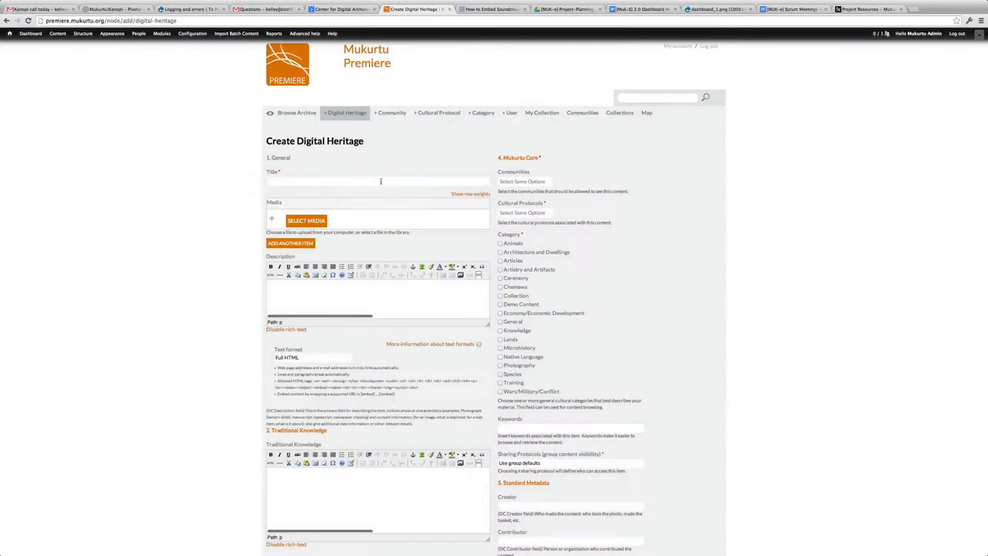
text(Sant)
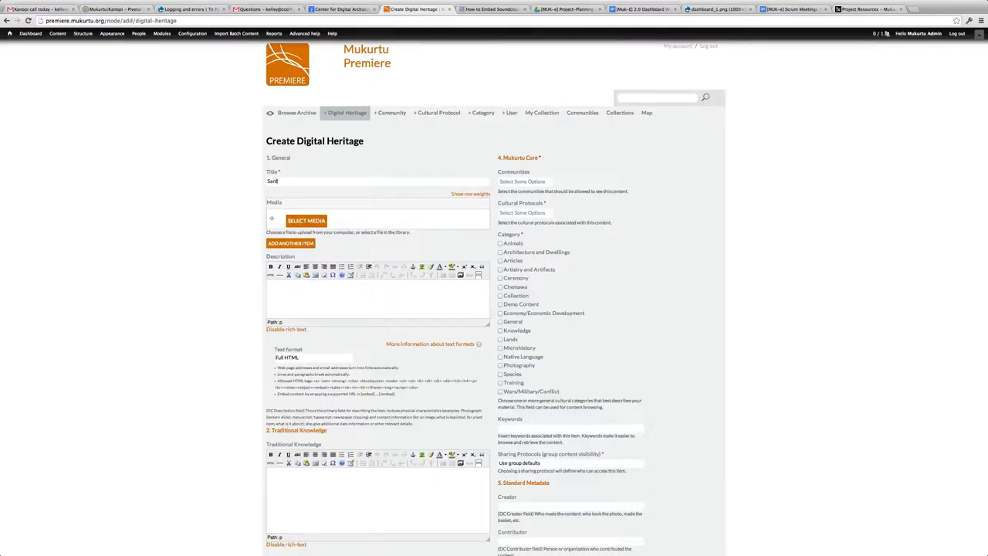
text(Images of)
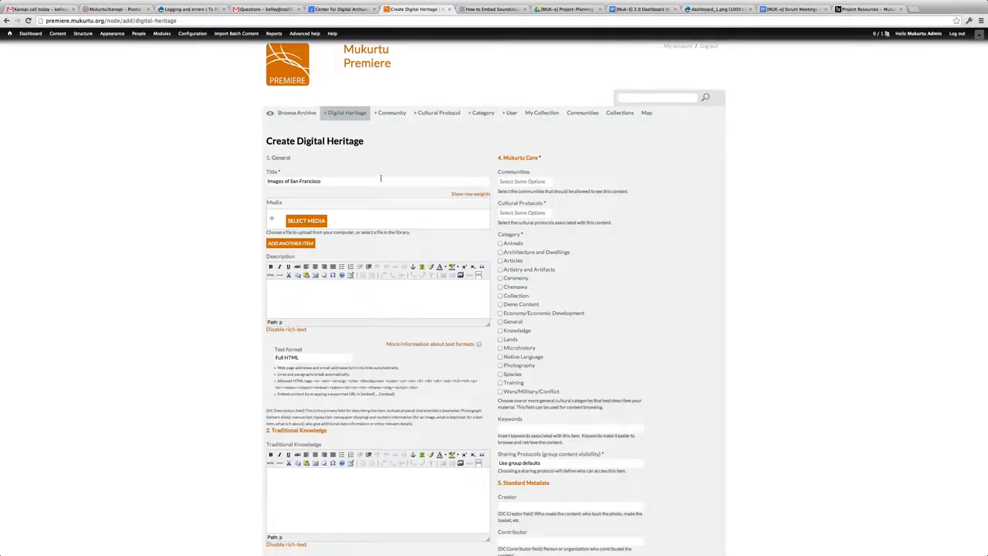
click(305, 220)
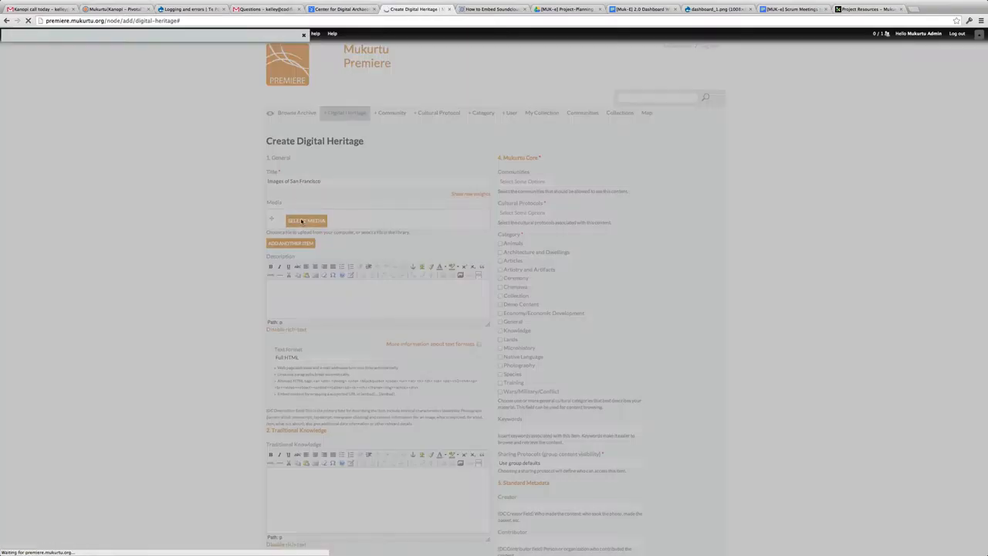
Attach the landscape photo from the Media Library as the item's media
click(305, 221)
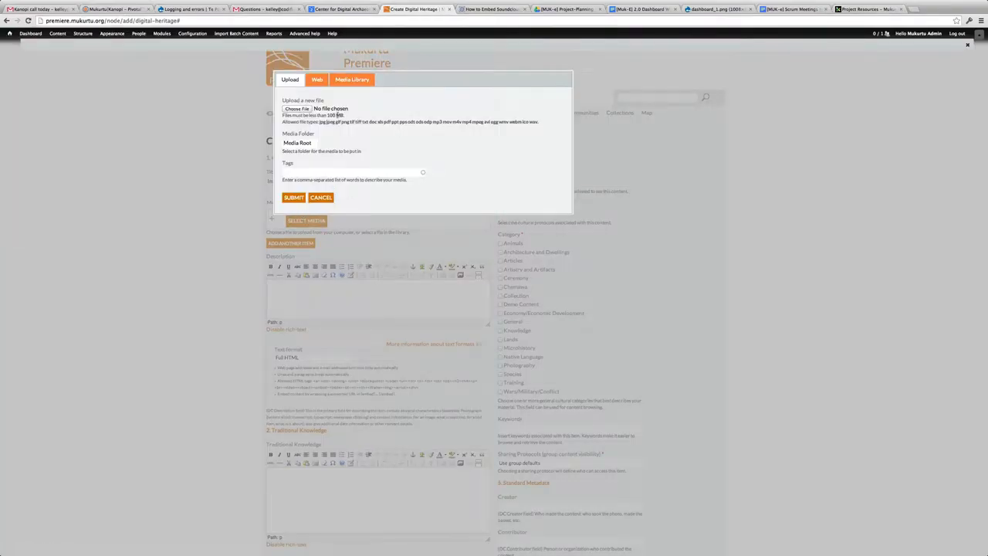
click(317, 80)
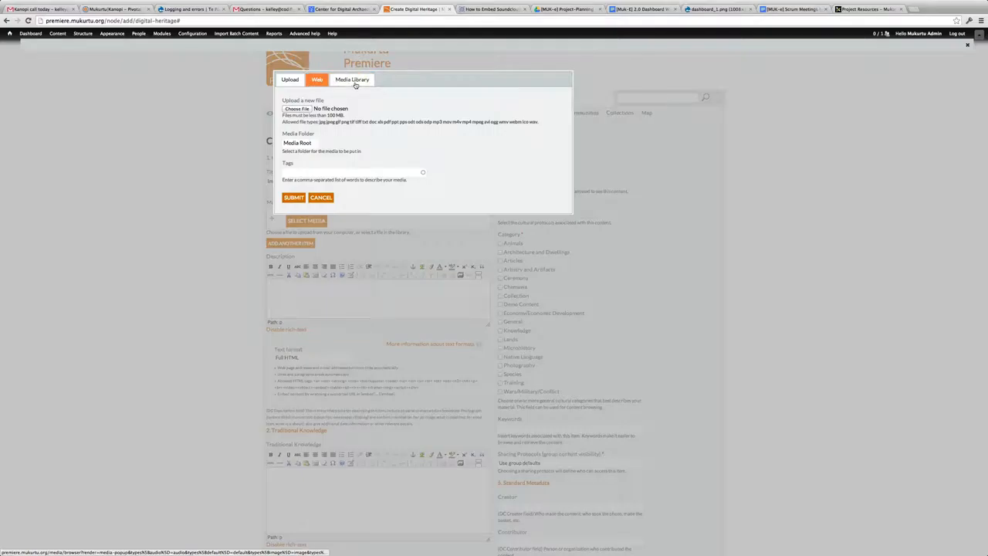
click(352, 80)
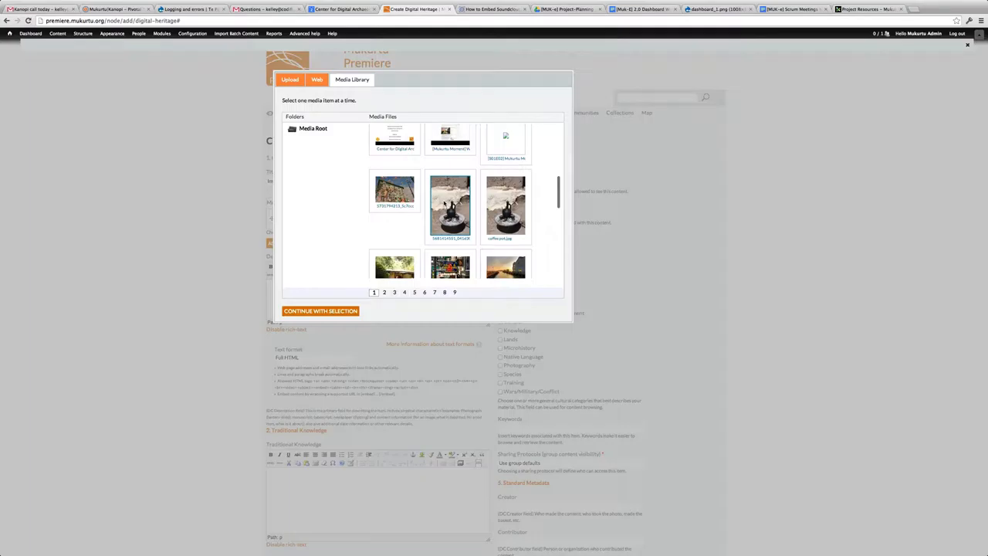
scroll(down, 3)
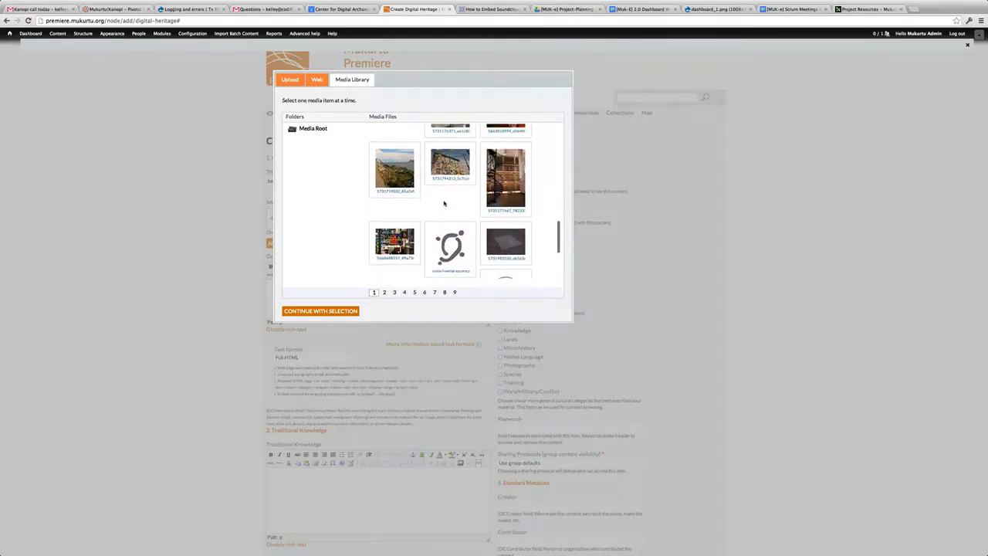
click(395, 169)
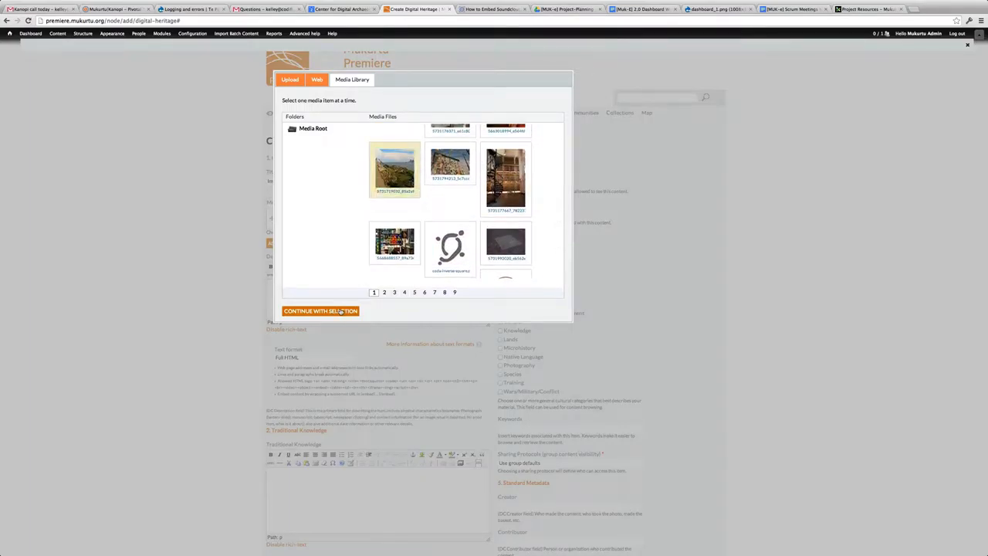
click(321, 310)
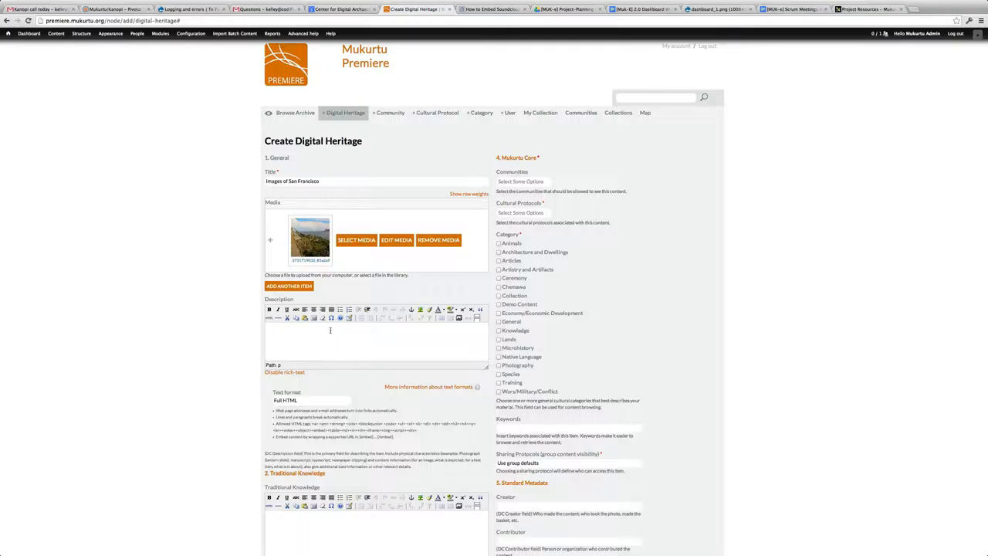
mouse_move(329, 333)
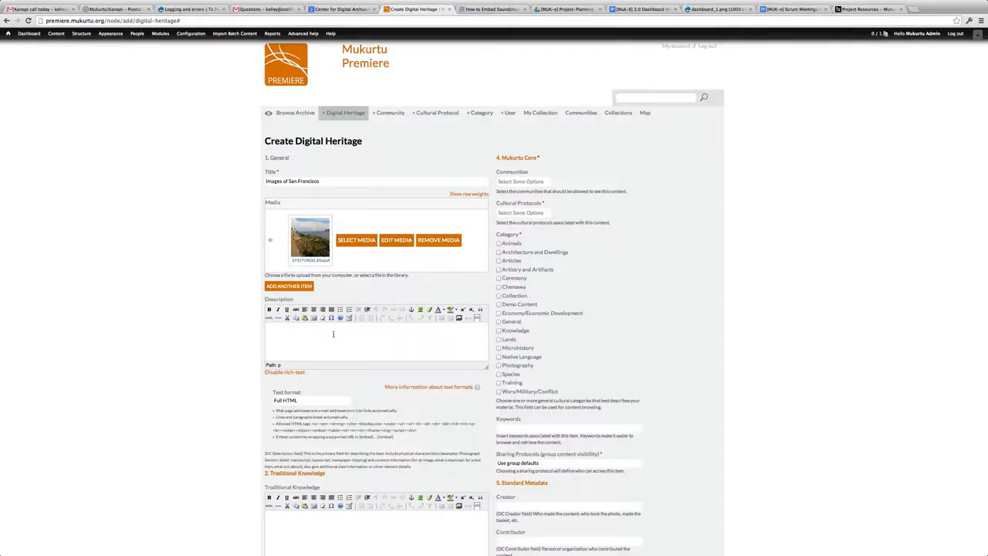
Set the cultural protocol to Public and place the item in the Collection category
scroll(down, 3)
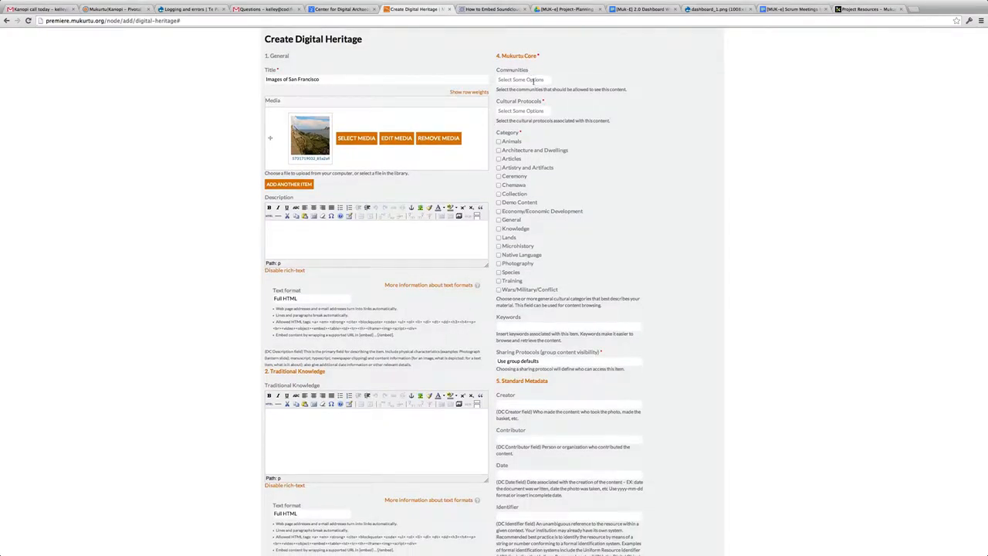
click(524, 111)
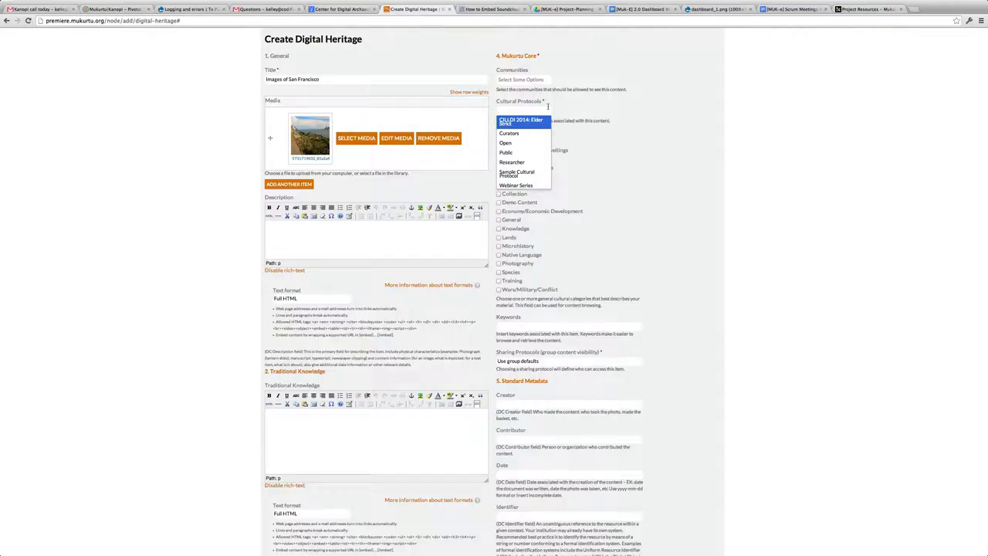
mouse_move(523, 142)
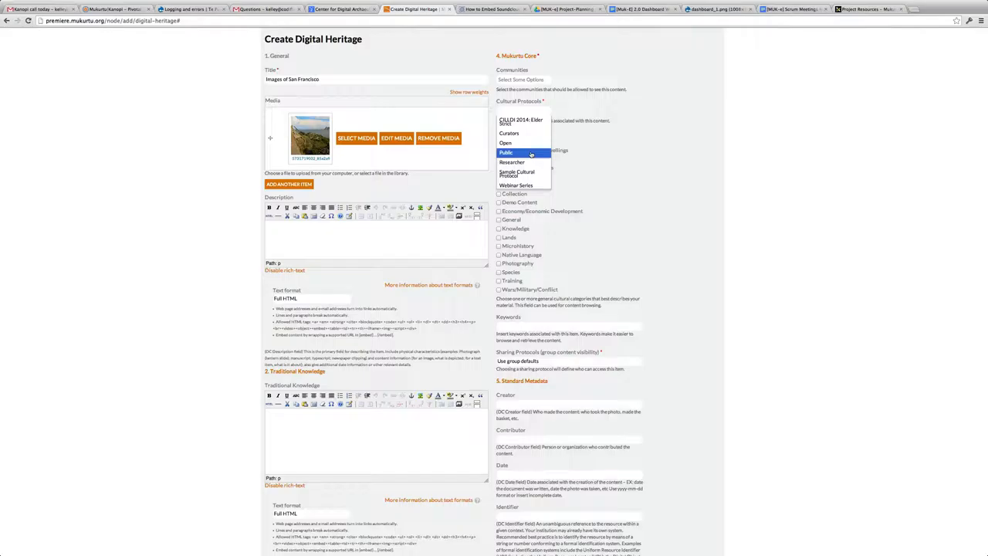
click(506, 153)
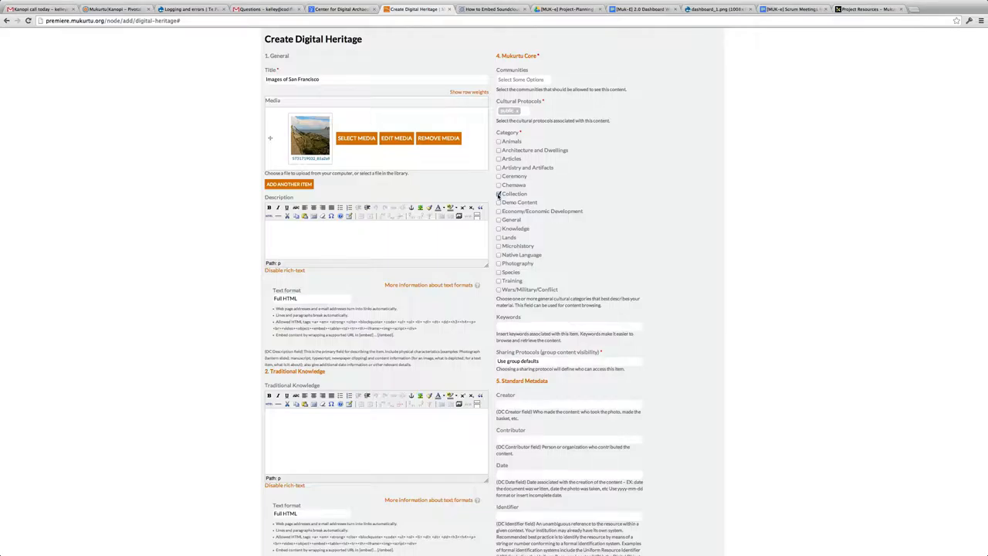
click(500, 195)
text(San Francisco,)
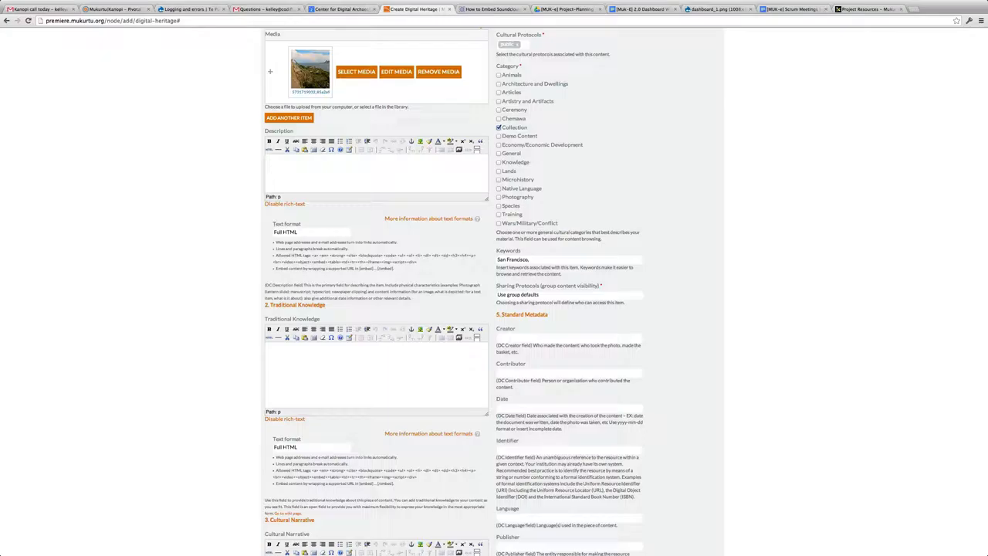
Enter the creator 'Kell…' via autocomplete and move down to Related Items
scroll(down, 3)
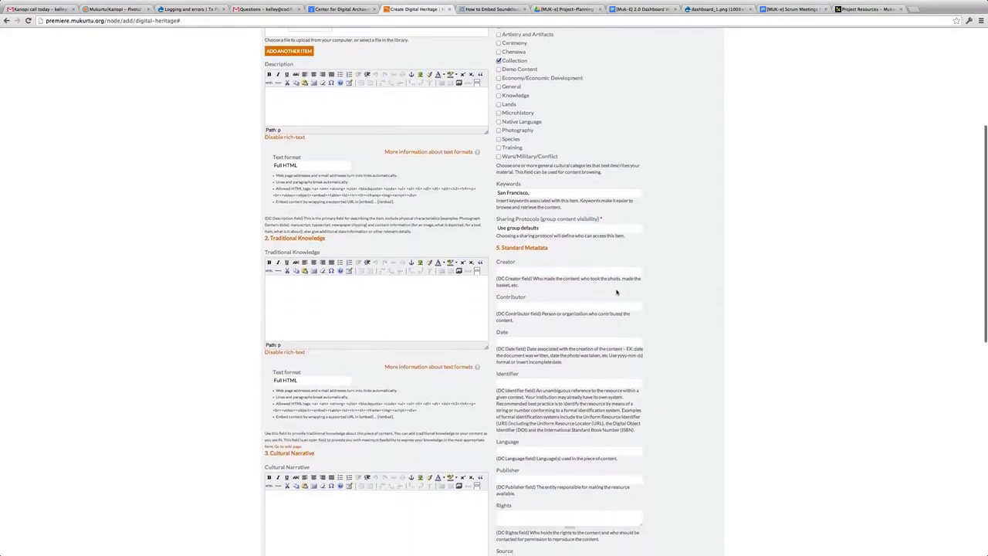
scroll(down, 3)
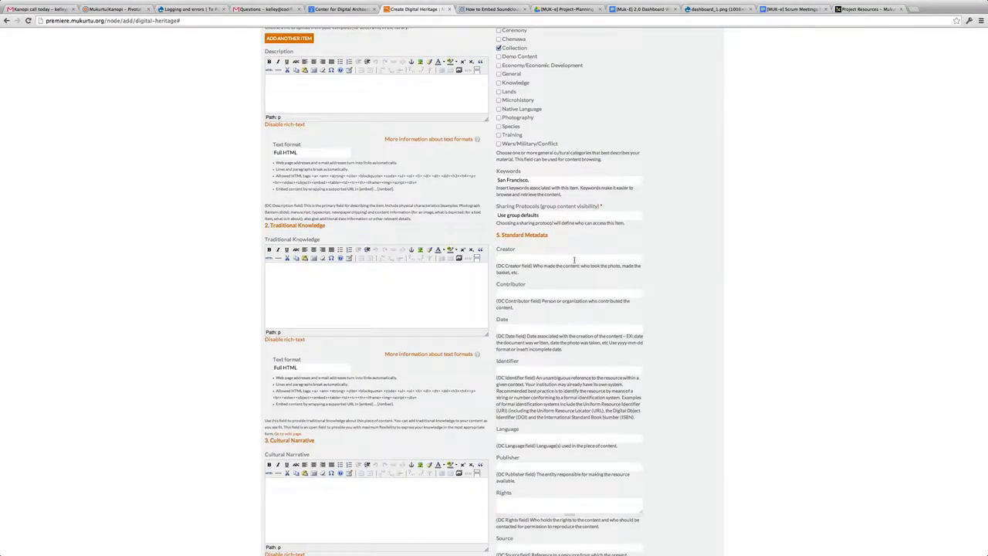
text(Kelley Shanahan)
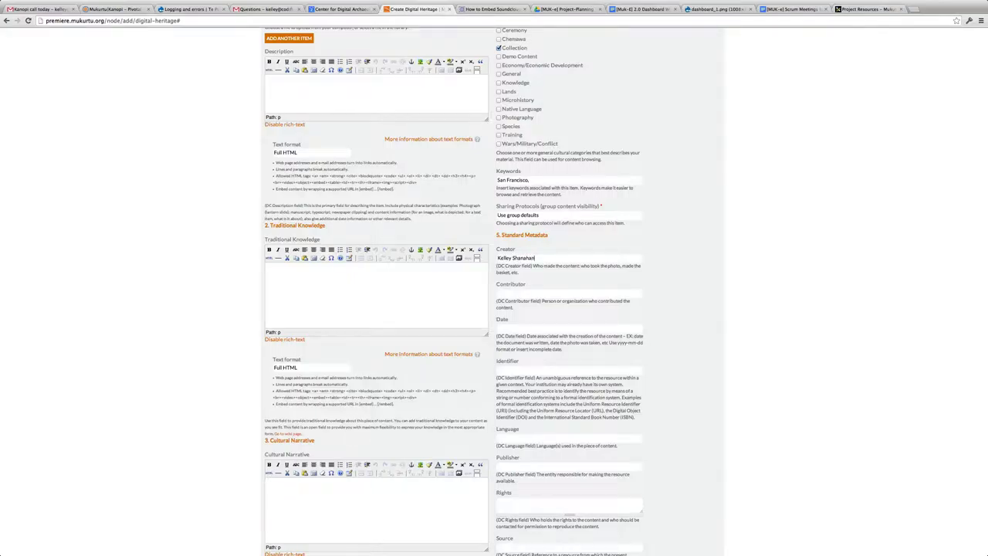
scroll(down, 3)
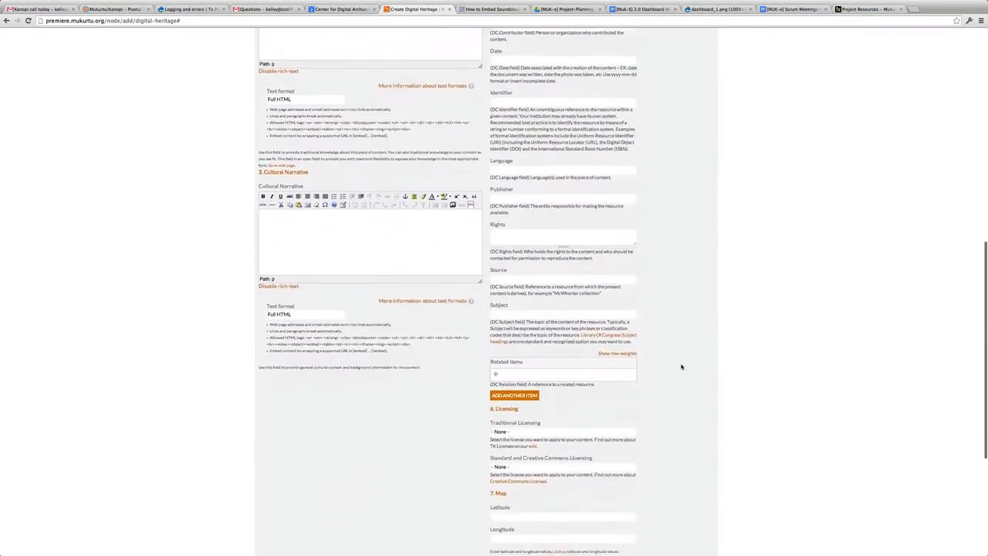
scroll(down, 3)
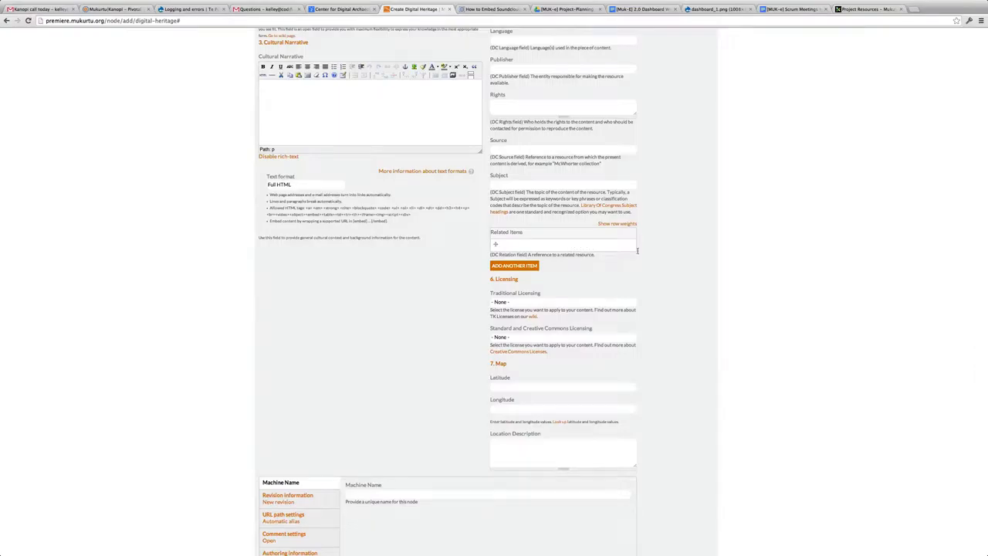
scroll(up, 3)
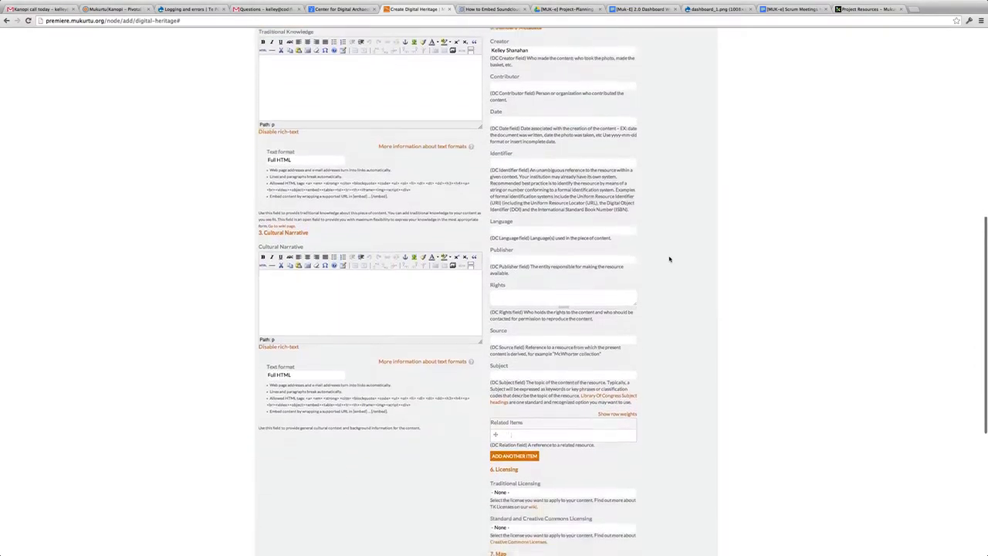
scroll(down, 3)
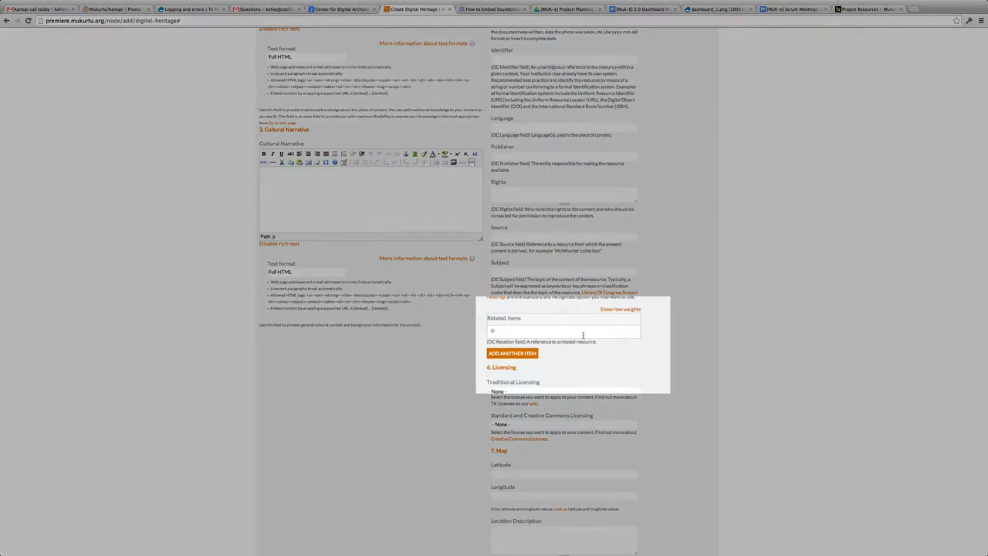
scroll(down, 3)
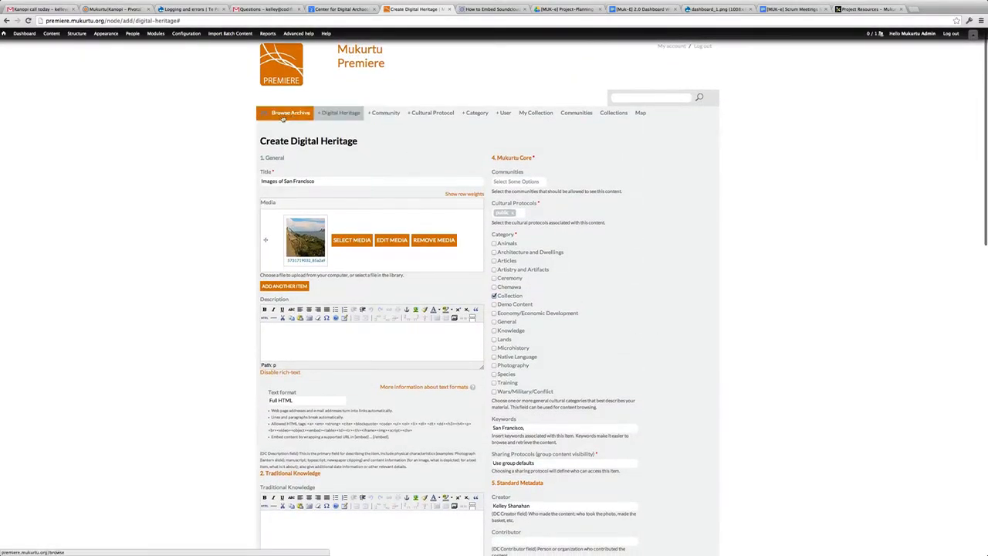
mouse_move(290, 113)
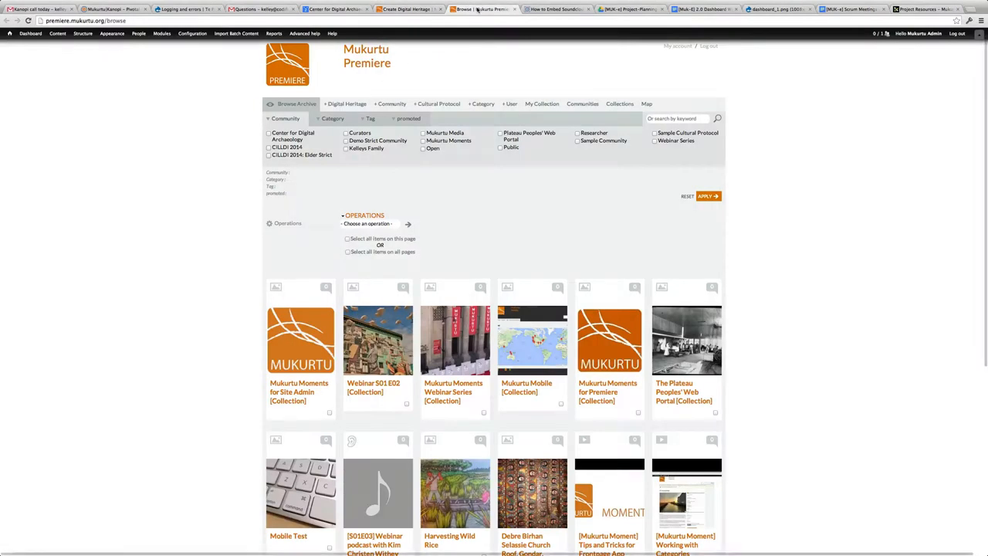
Filter the archive by the San Francisco tag to list the seven matching items
click(371, 117)
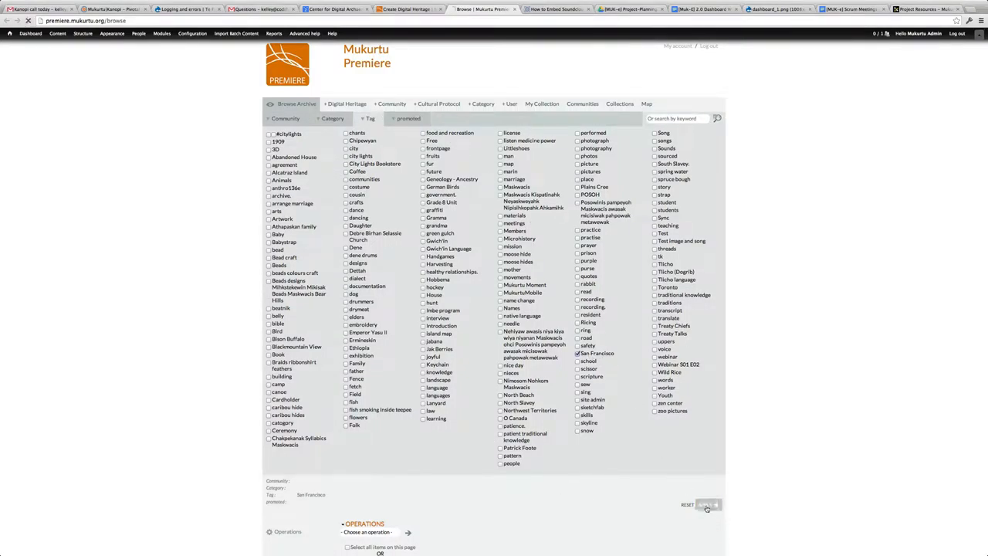
click(705, 504)
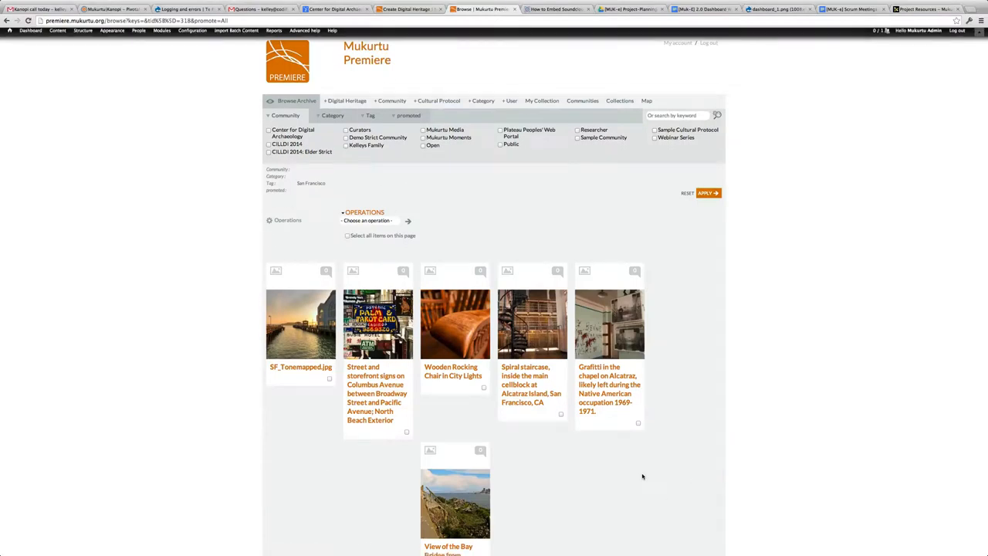
scroll(down, 3)
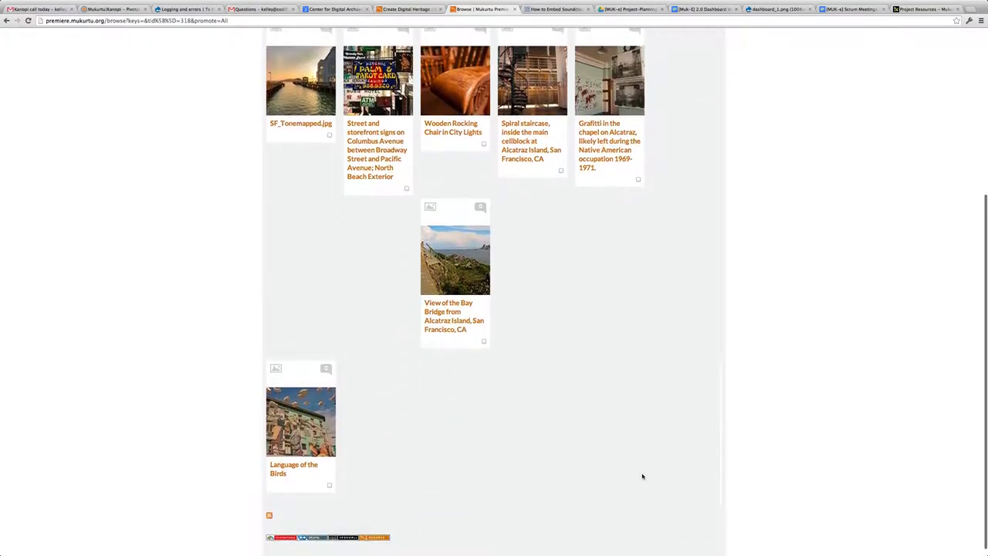
scroll(down, 3)
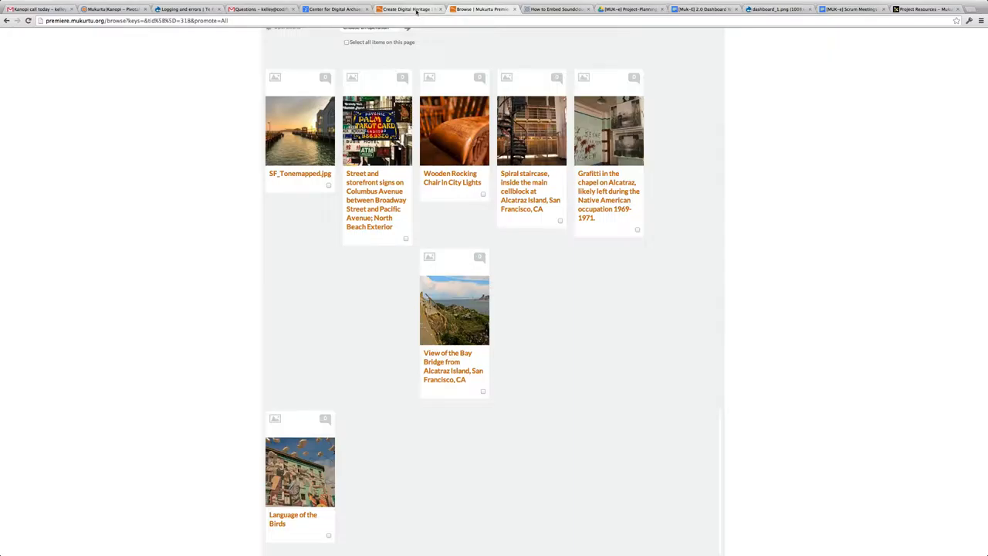
mouse_move(409, 12)
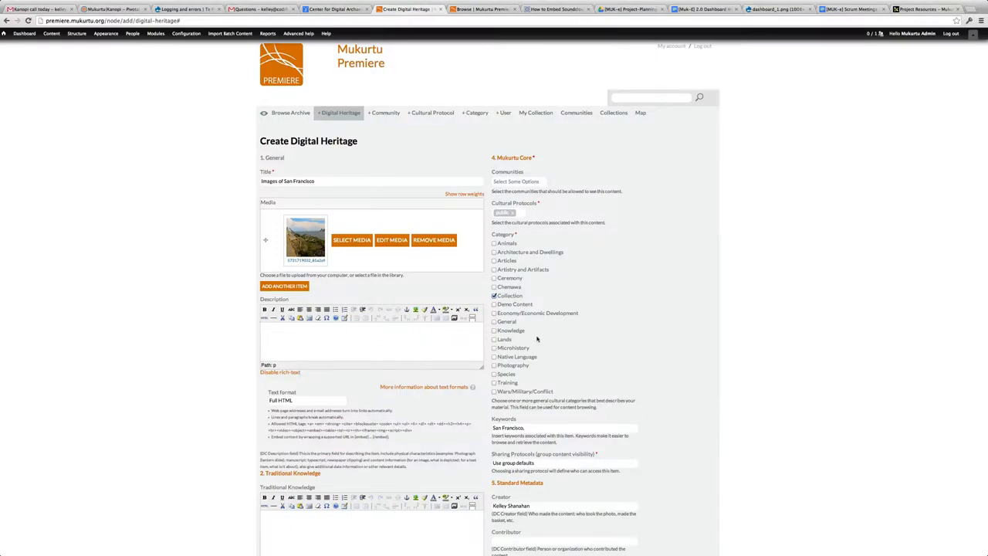
Relate SF_Tonemapped.jpg and add rows for more related San Francisco items
scroll(down, 3)
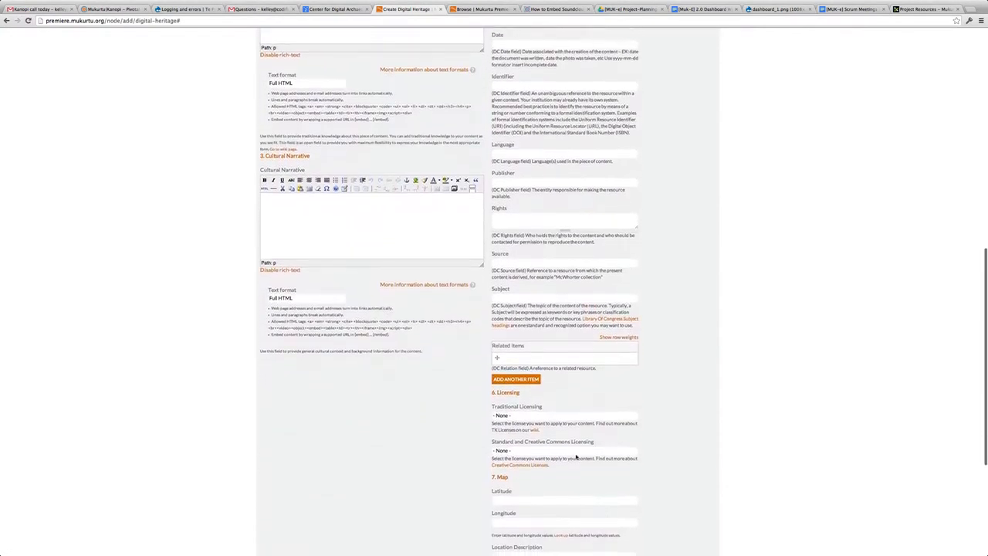
text(SF_Tonemapped.jpg [nid:162)
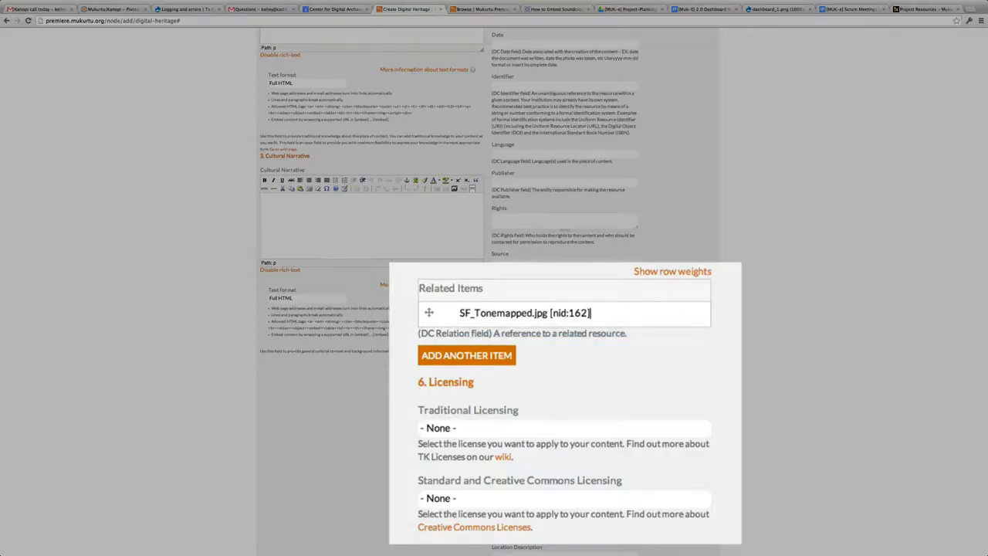
click(466, 355)
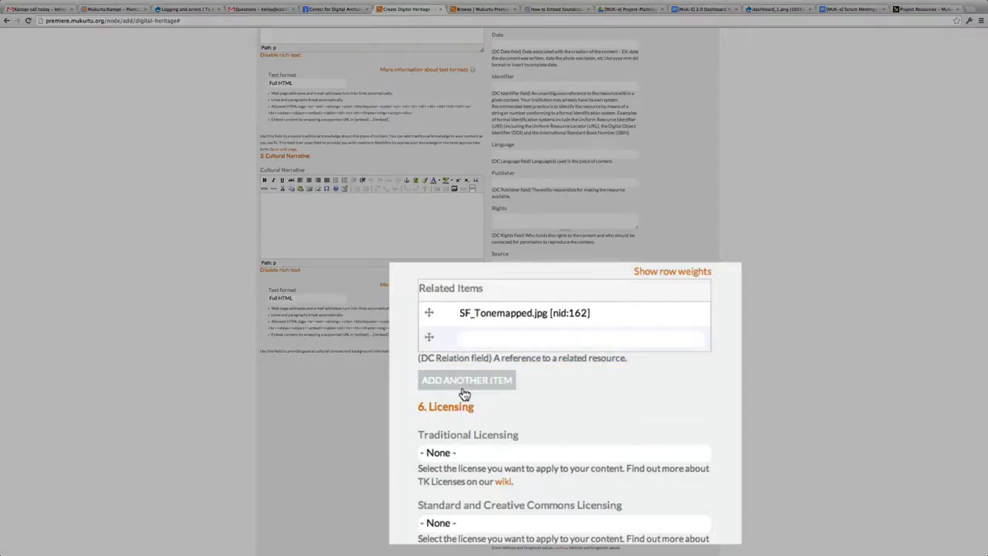
click(466, 380)
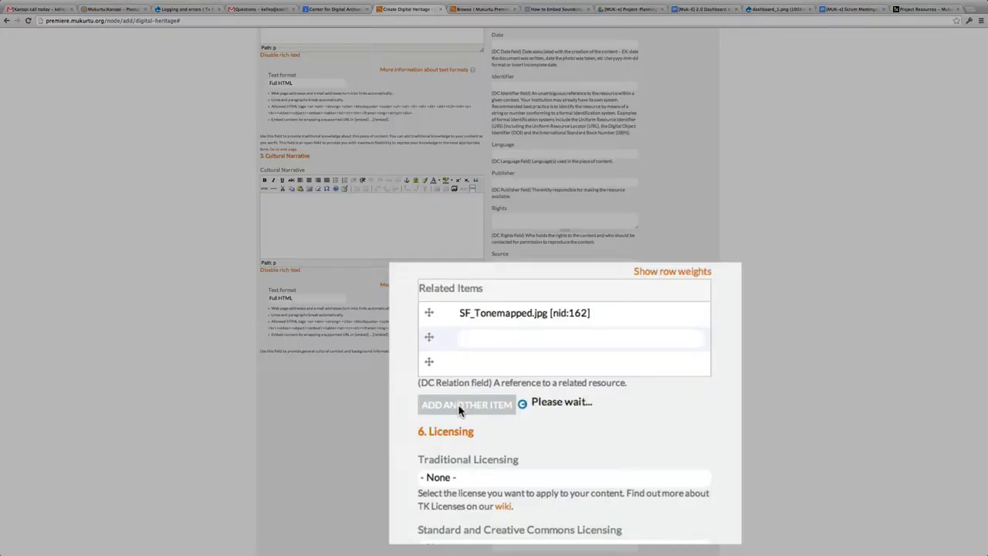
click(467, 405)
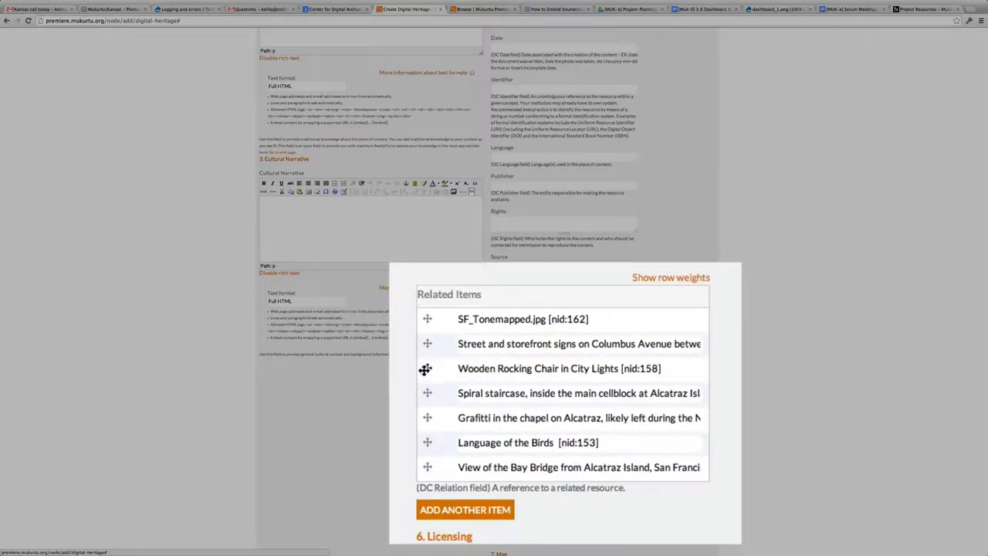
mouse_move(426, 367)
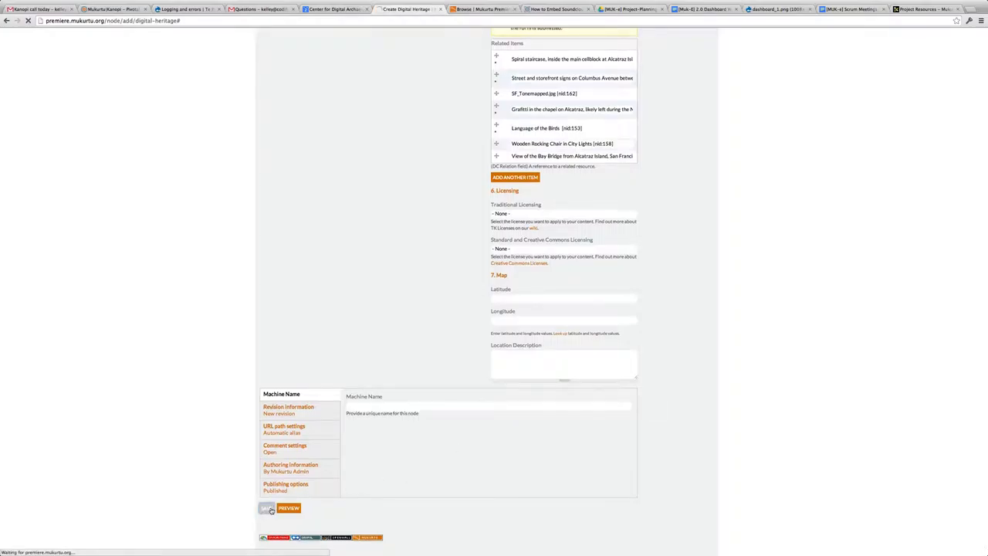
Save the new Images of San Francisco digital heritage item
click(266, 508)
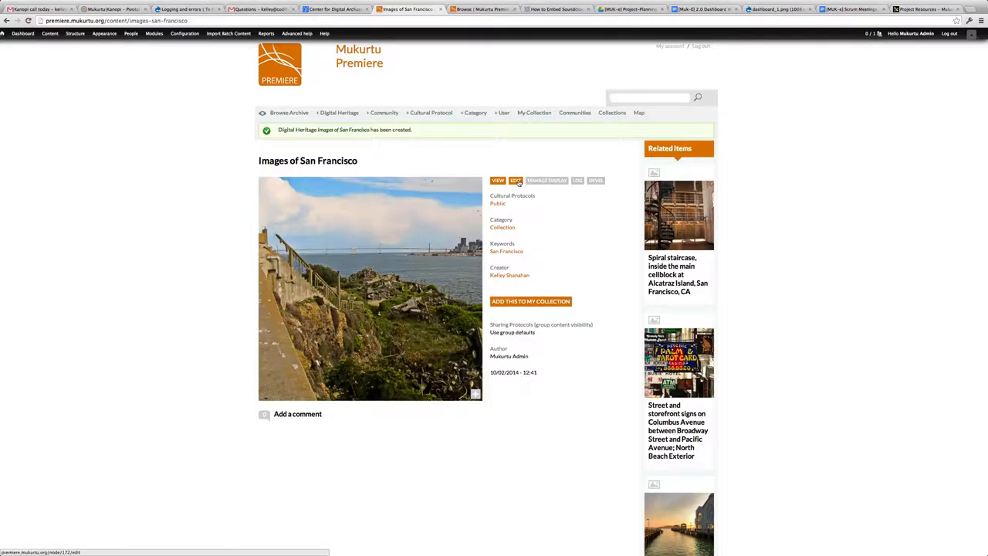
click(515, 181)
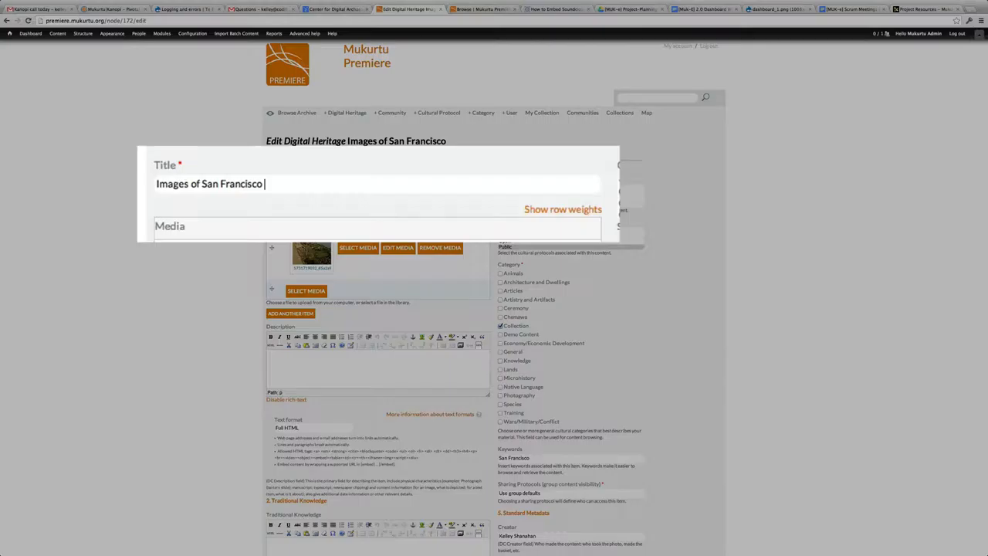
text([Collect)
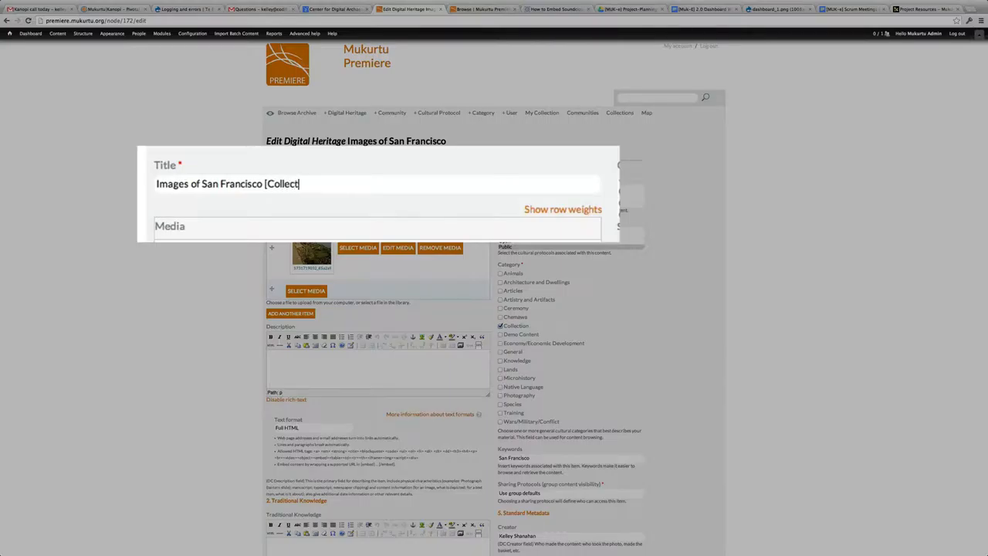
text(ion])
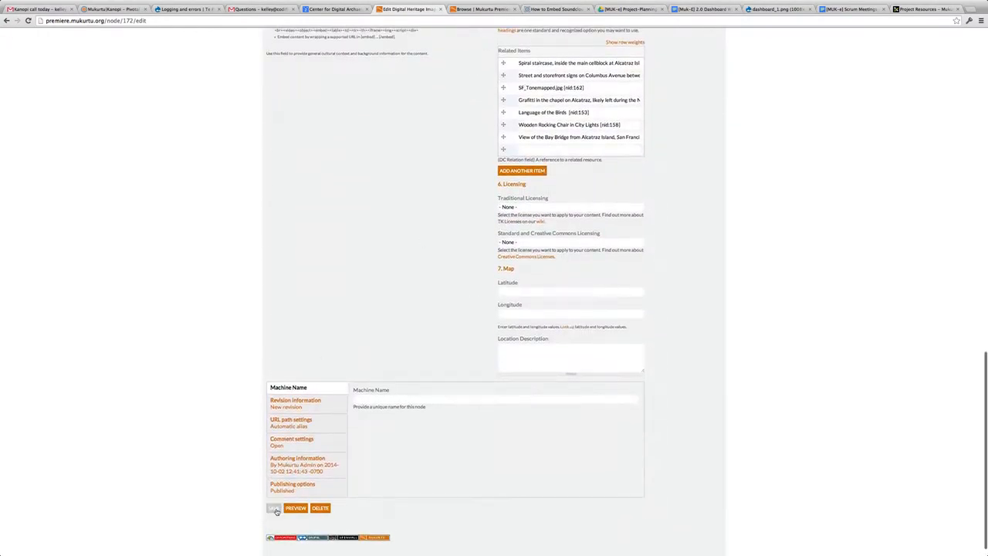
click(275, 506)
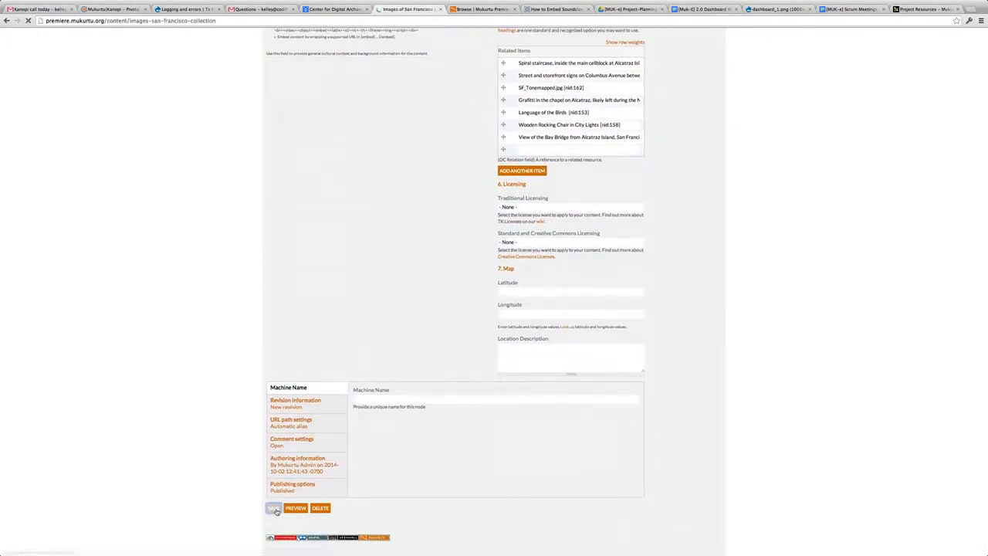
click(275, 506)
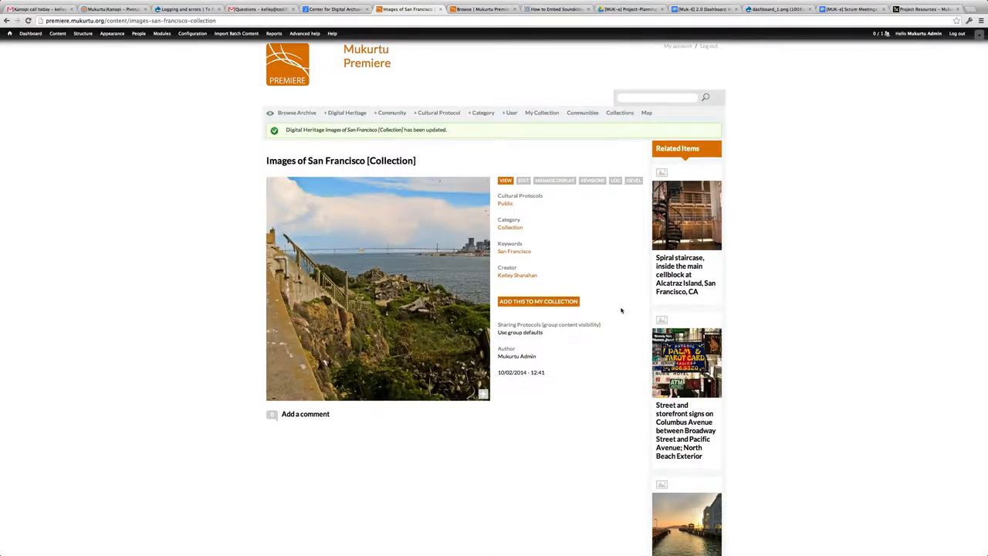
scroll(down, 3)
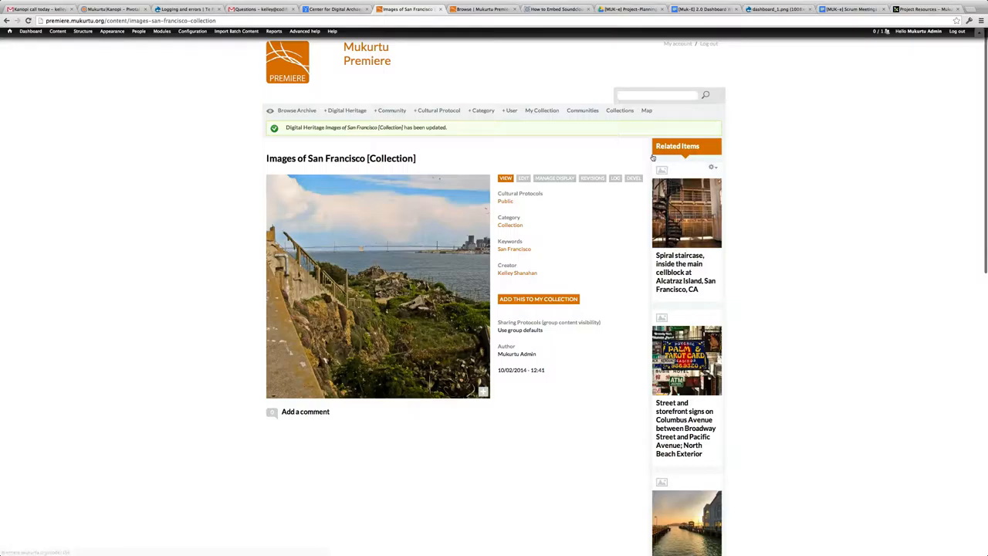
scroll(down, 3)
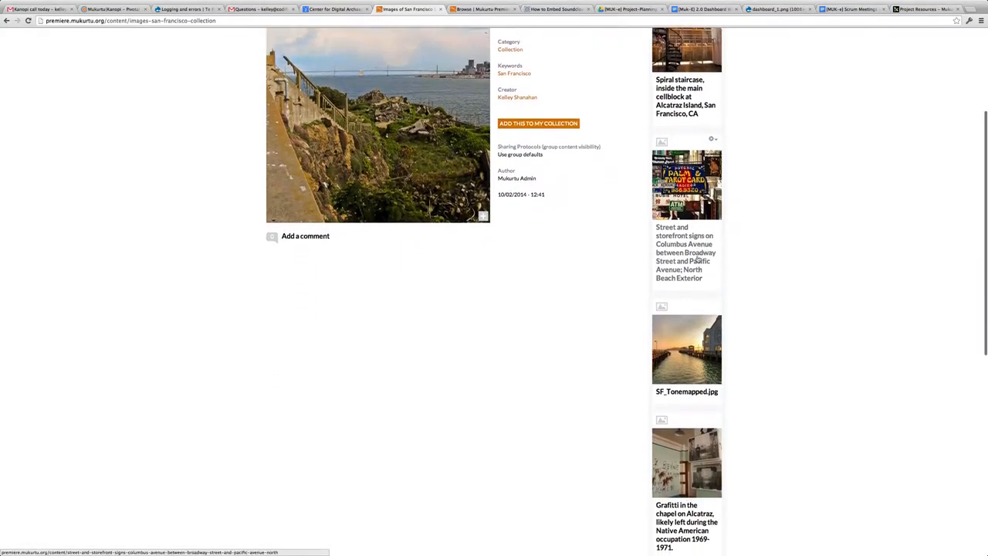
scroll(down, 3)
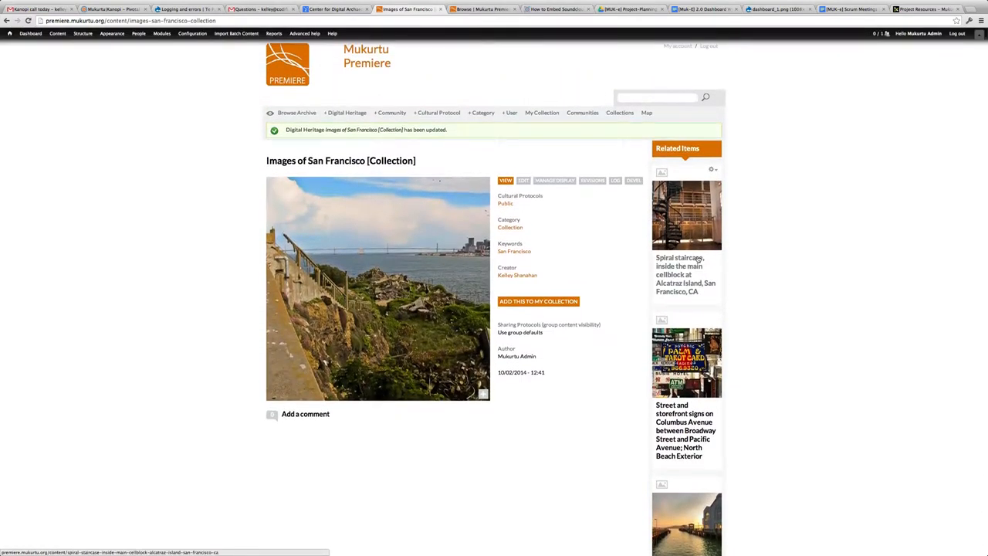
Filter Browse Archive to Collection items, listing 'Images of San Francisco [Collection]'
click(296, 112)
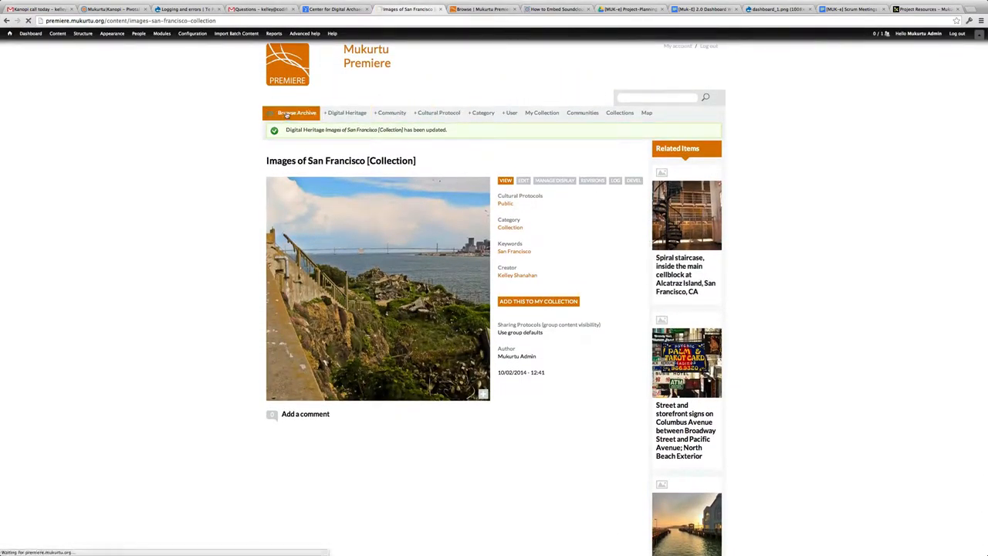
click(296, 113)
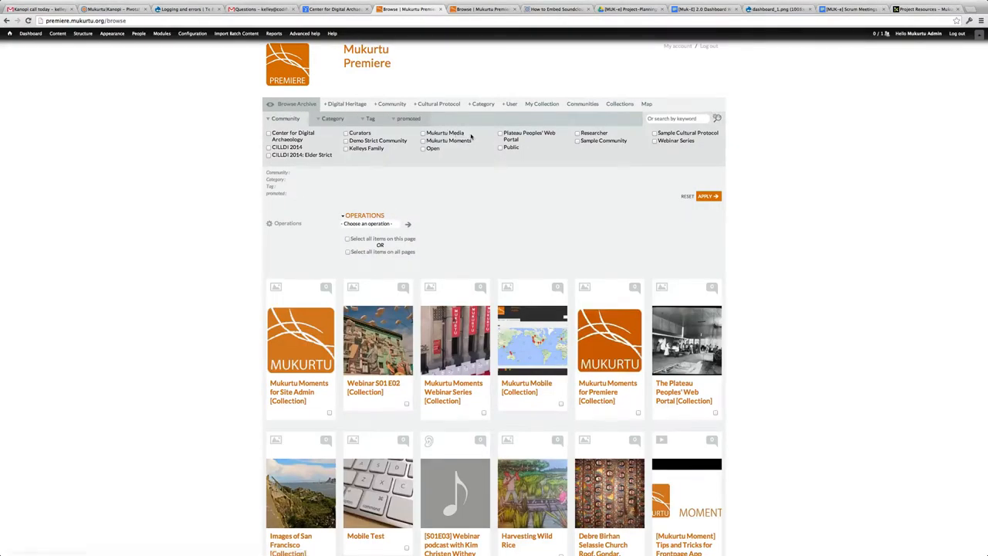
click(621, 104)
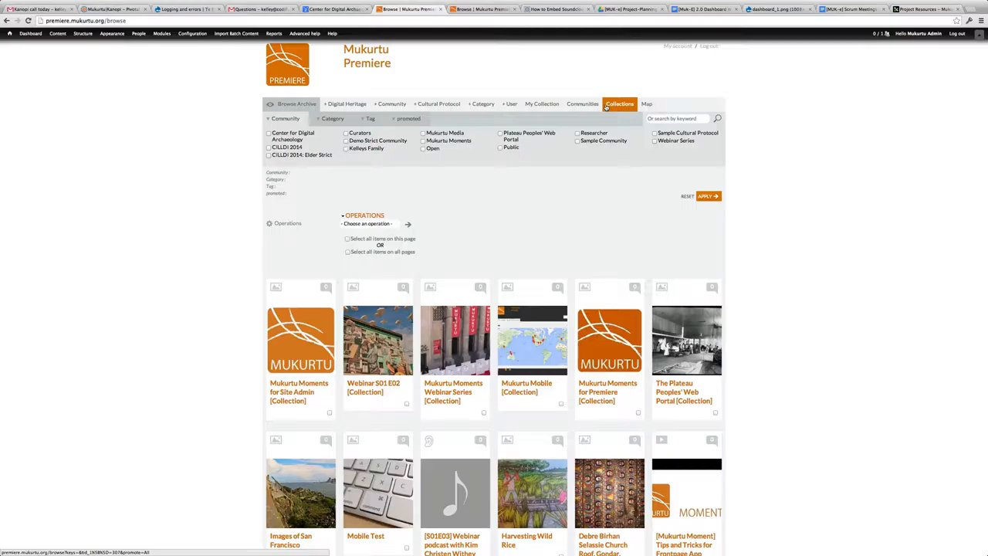
click(621, 104)
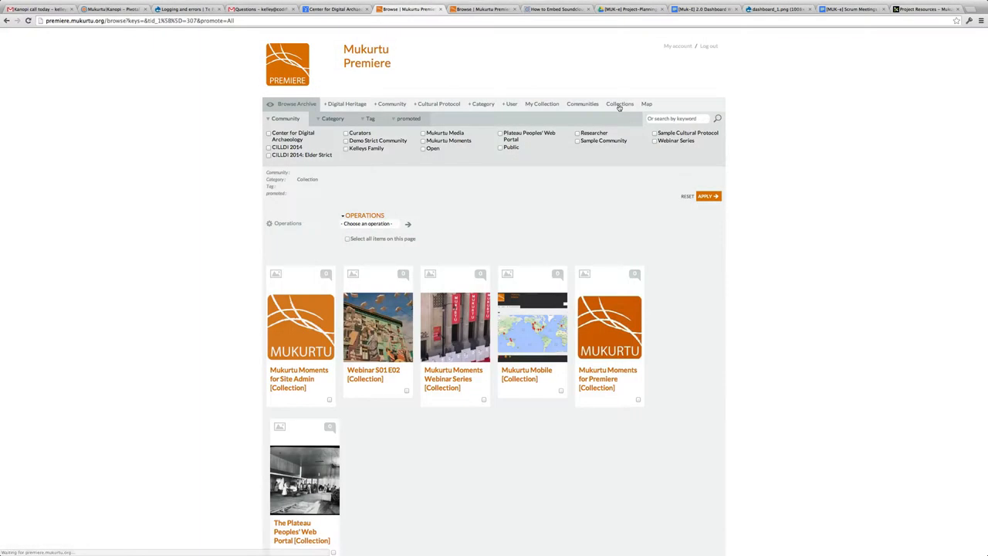
scroll(down, 3)
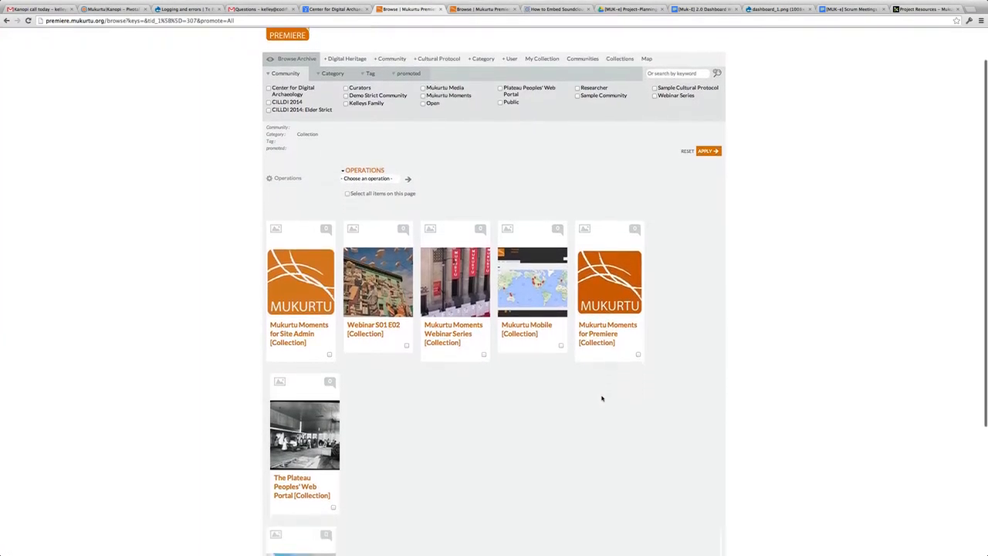
scroll(down, 3)
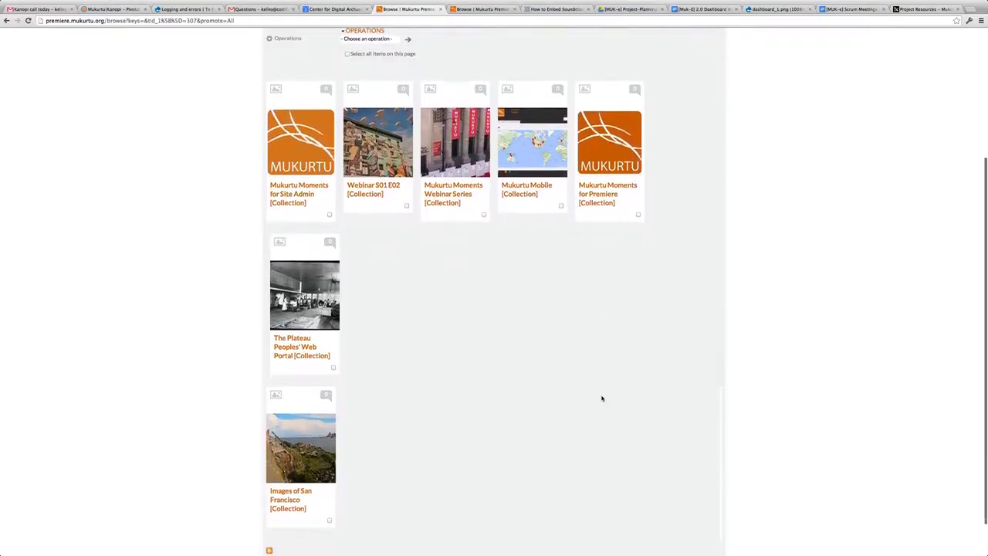
scroll(down, 3)
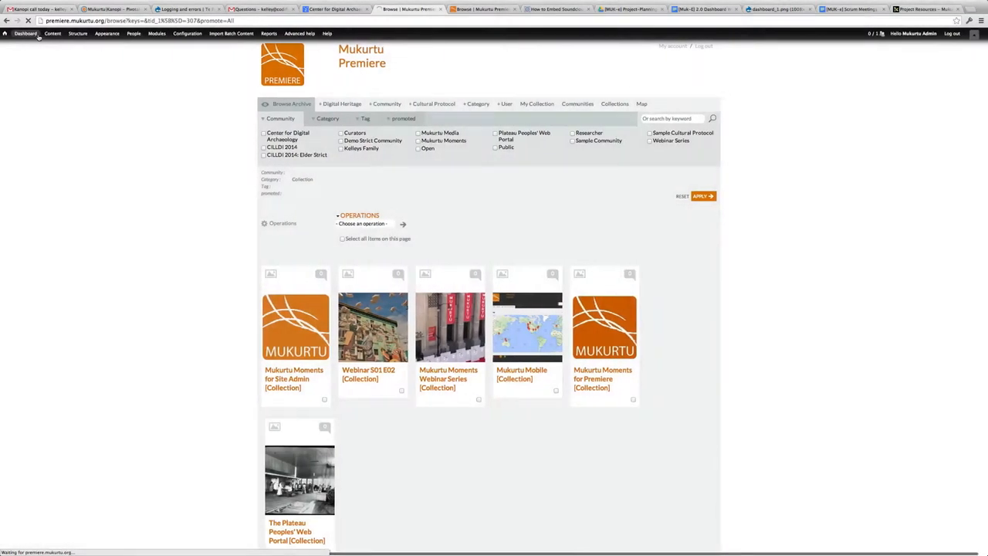
From the Dashboard, open the Main menu link management page
click(24, 34)
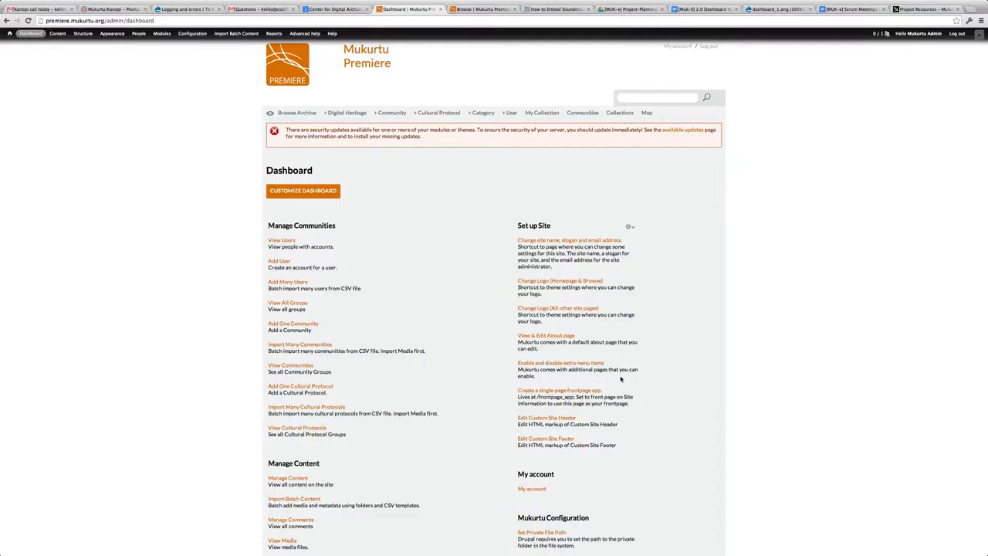
scroll(down, 3)
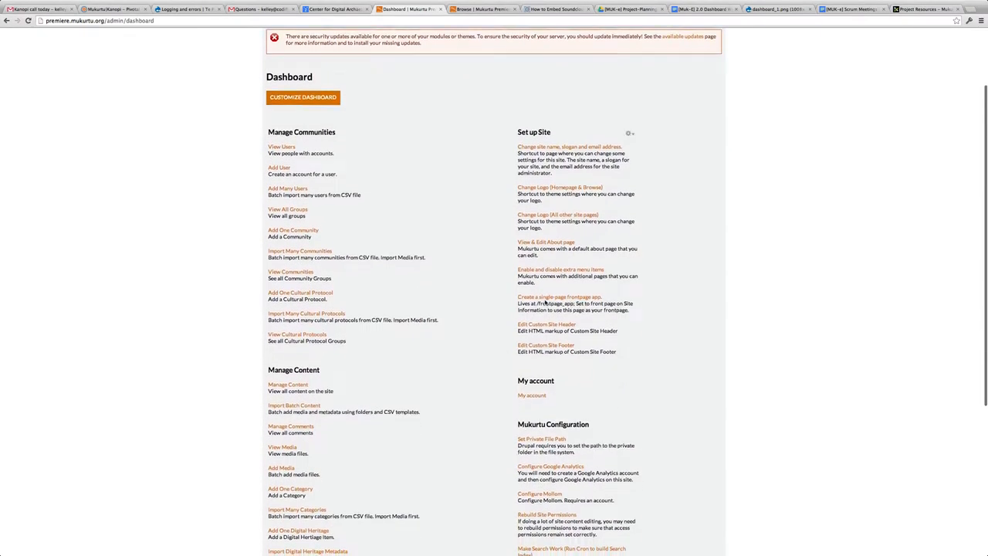
click(561, 269)
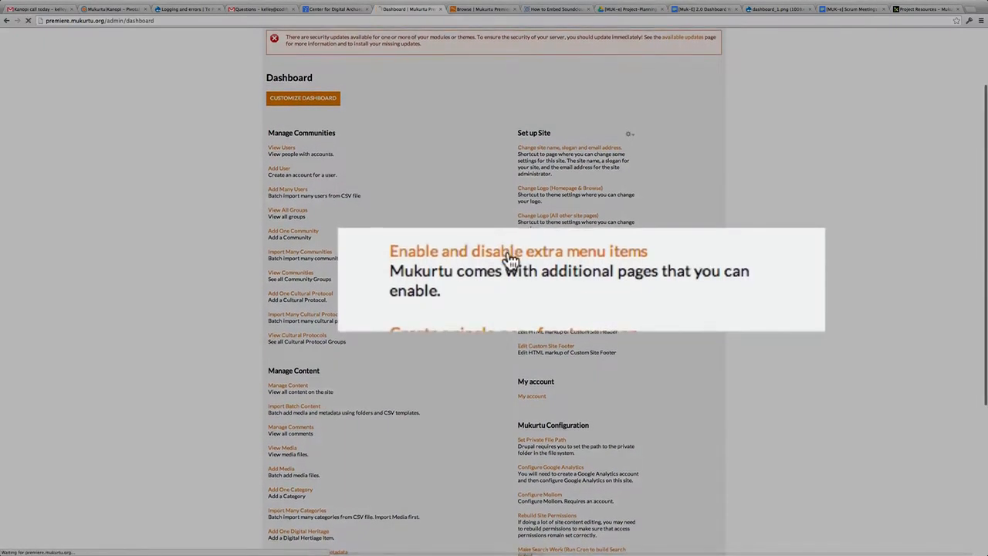
click(517, 250)
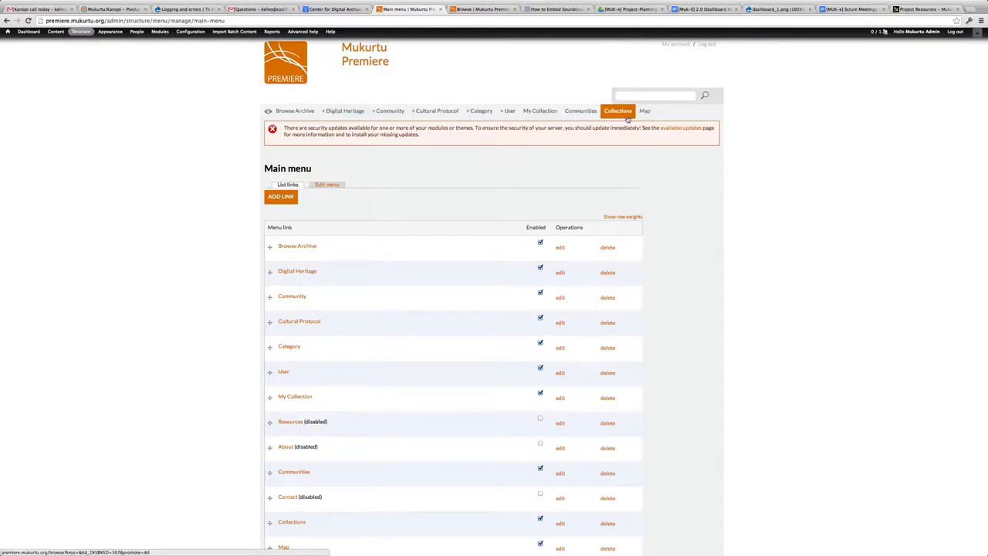
scroll(down, 3)
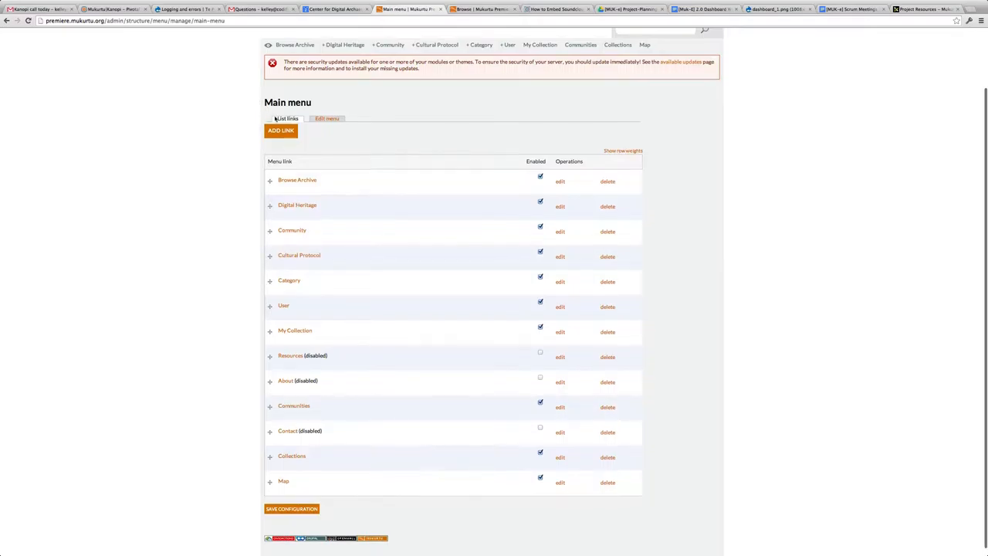
Add an enabled 'Collections Demo' main-menu link to the collection-filtered browse URL and save
click(281, 130)
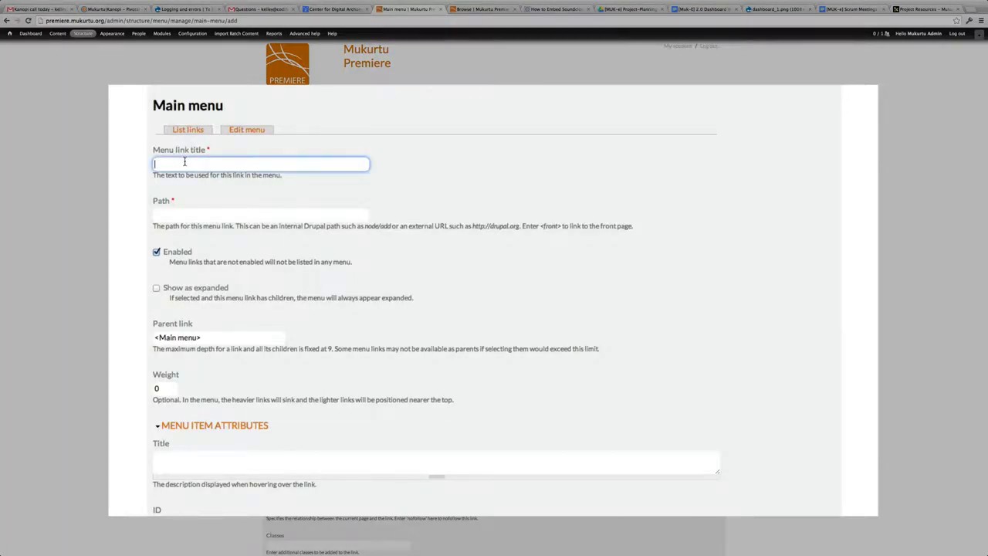
text(Collections Dem)
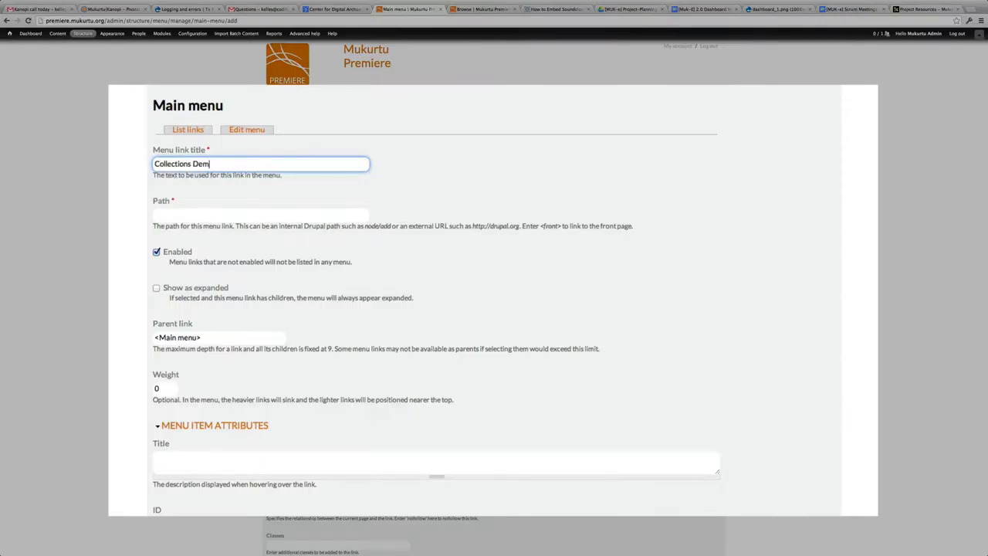
click(259, 215)
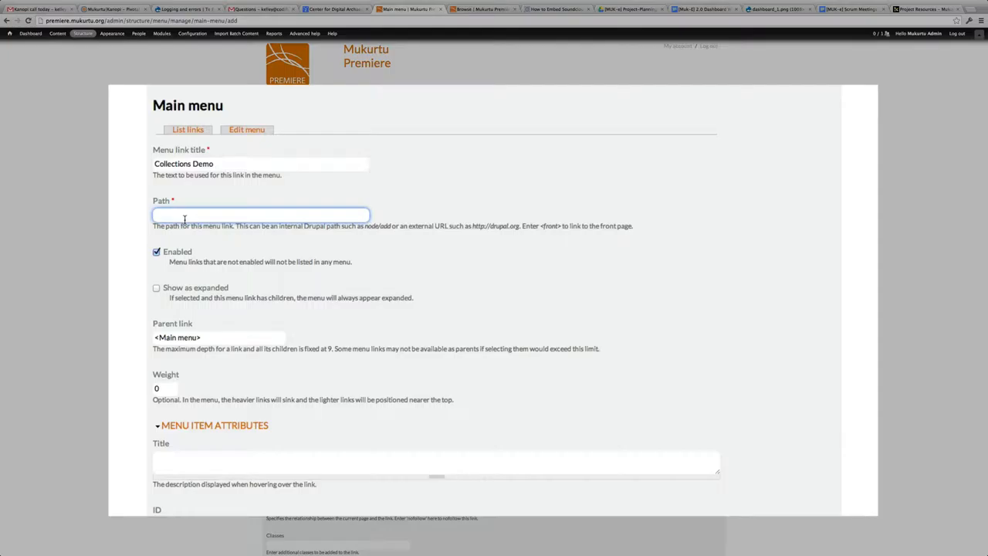
text(http://premiere.mukurtu.org/browse?keys=&tid_1%5B%5D=307&promote=All)
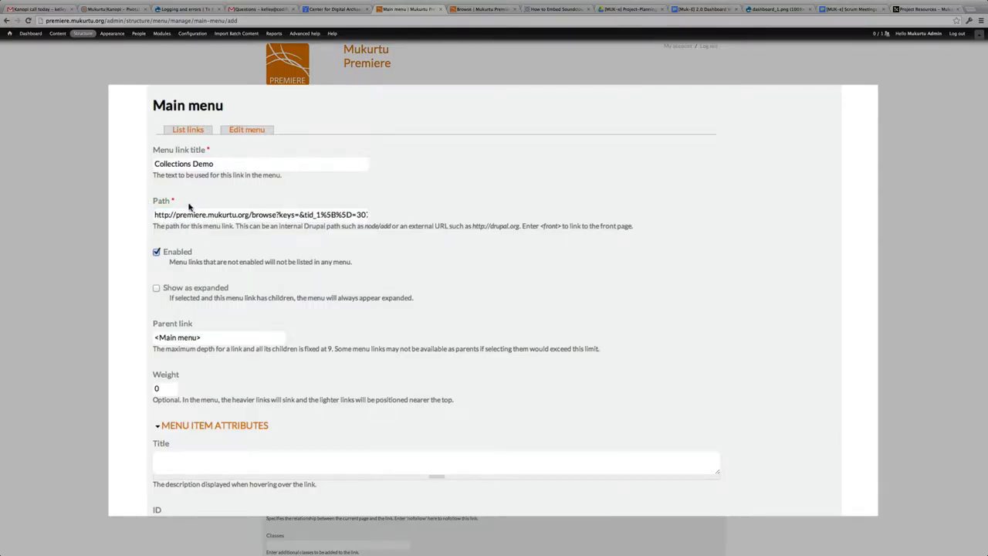
click(260, 214)
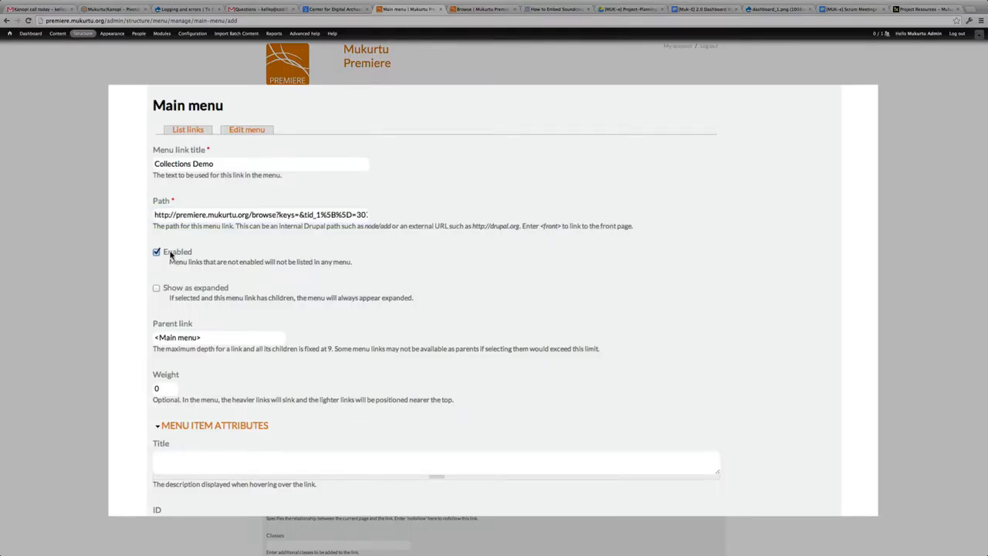
scroll(down, 3)
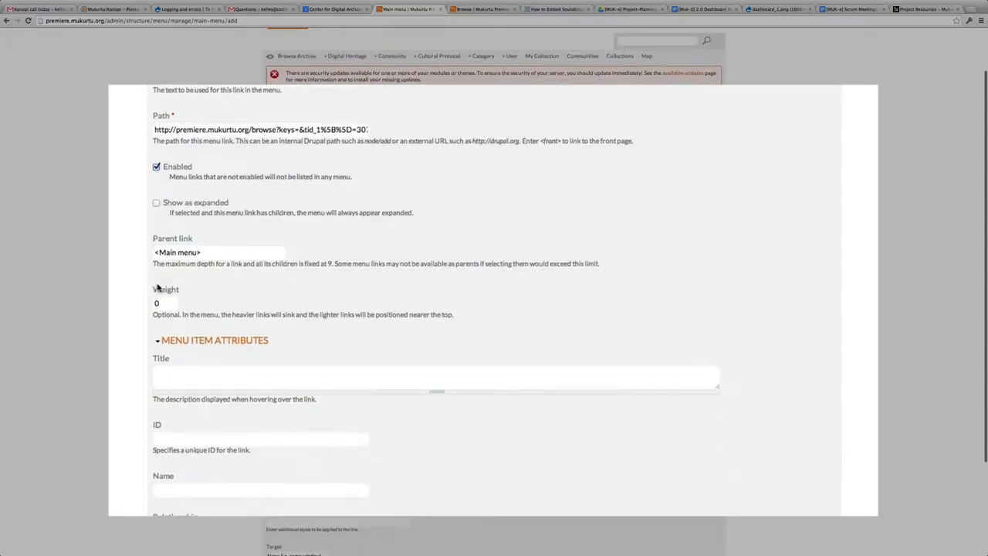
scroll(down, 3)
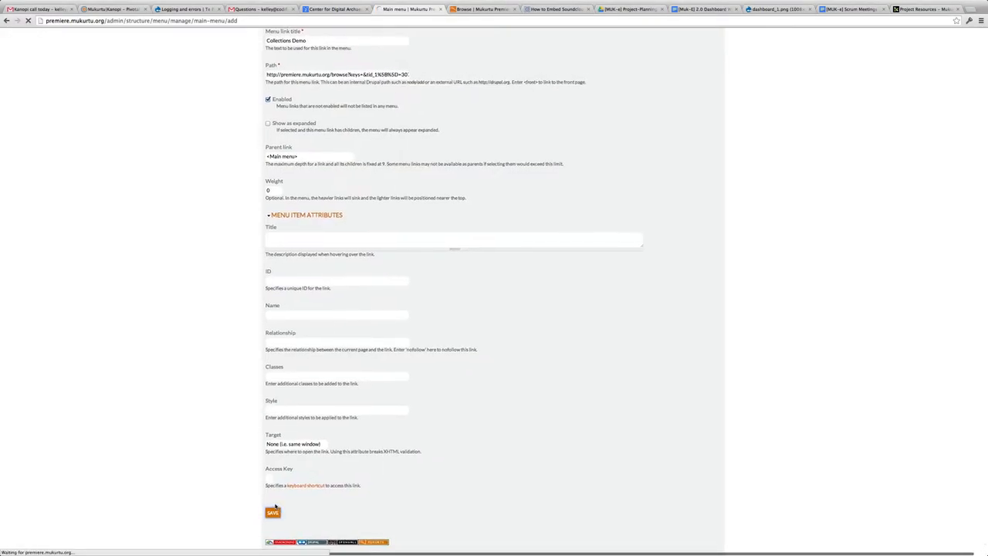
click(272, 513)
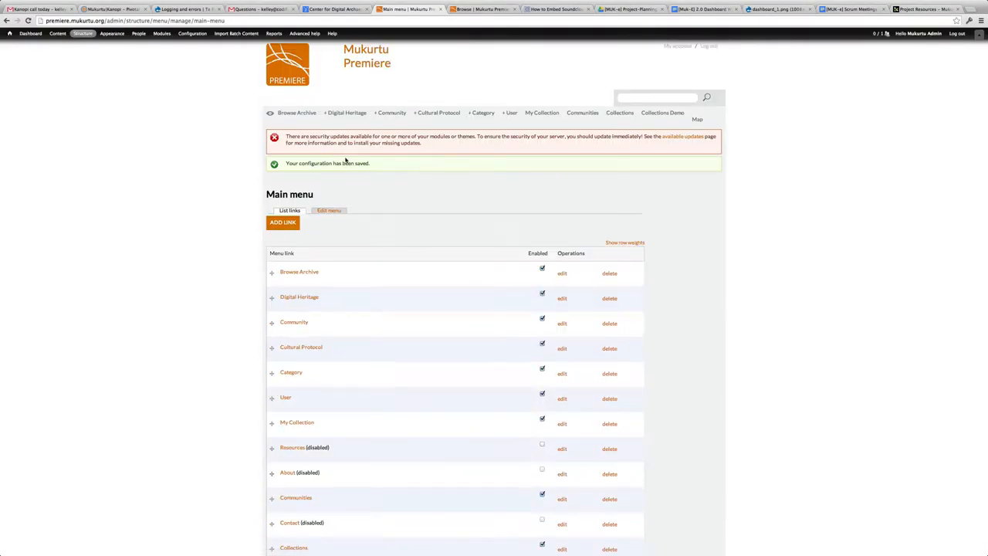
Move Collections Demo directly below Browse Archive in the main menu and save the configuration
scroll(down, 3)
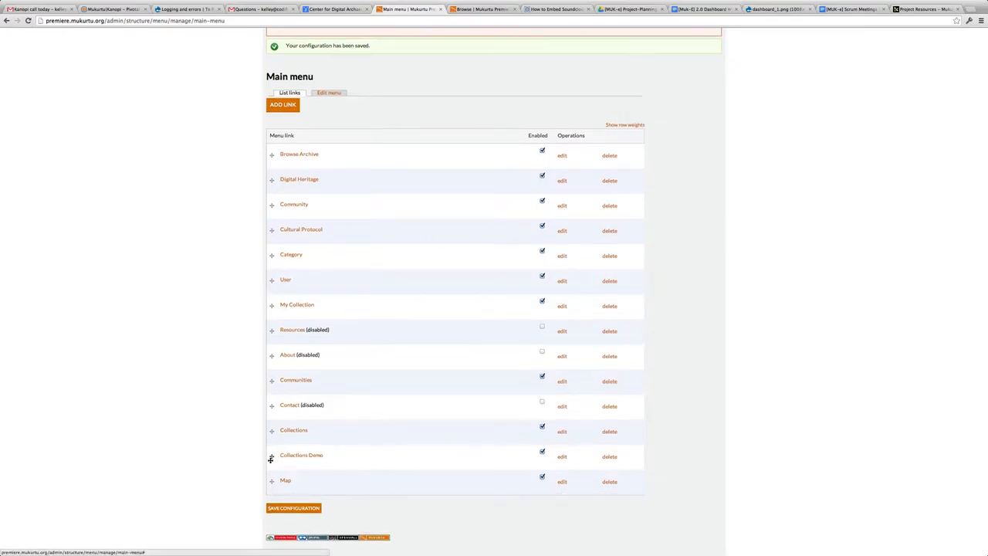
mouse_move(271, 457)
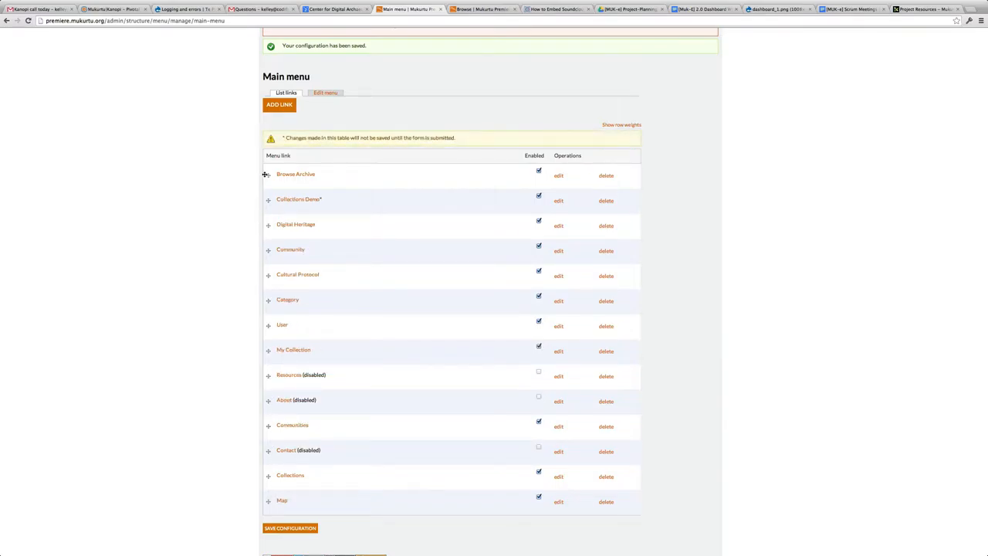
click(291, 528)
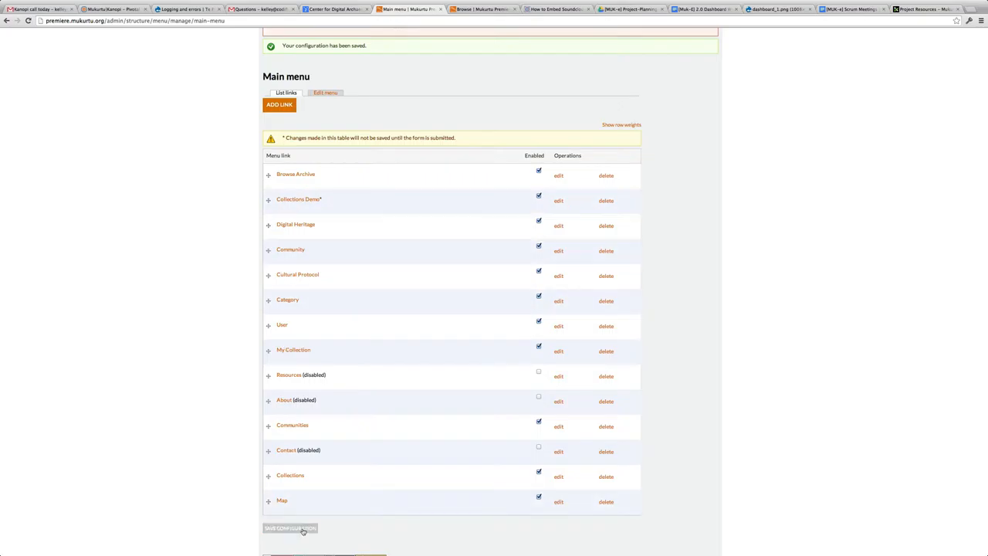
click(290, 528)
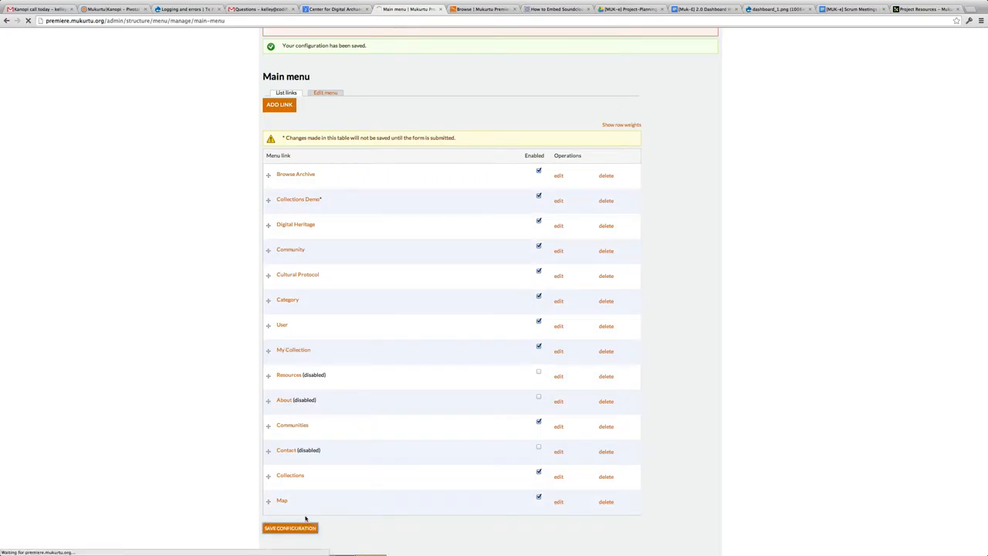